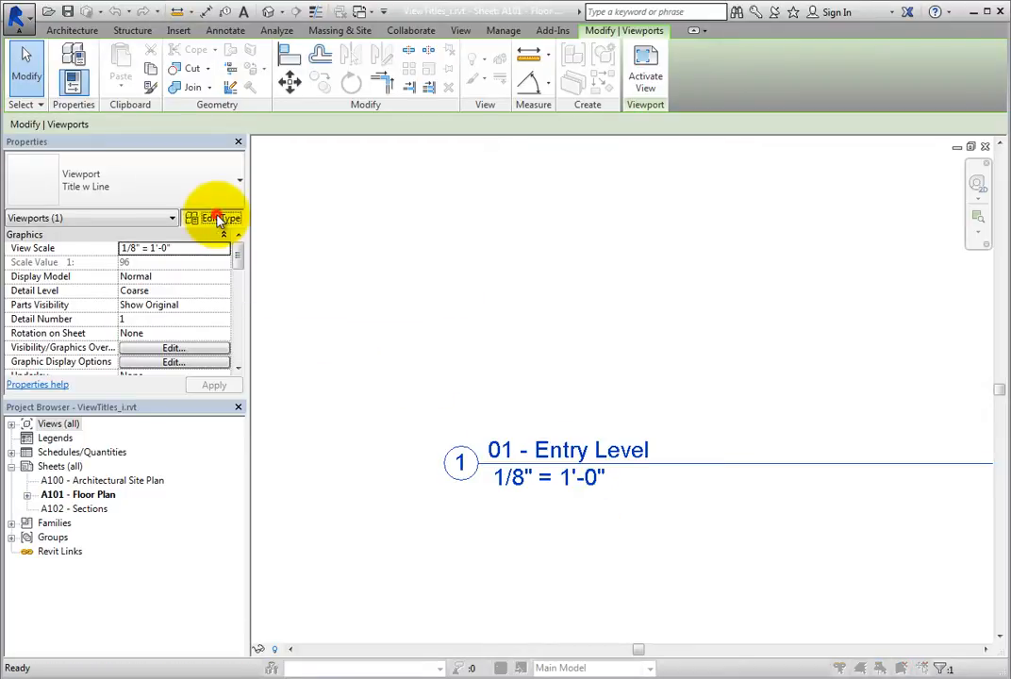
Review the viewport type's title family and Show Title setting, then close without changes.
click(220, 218)
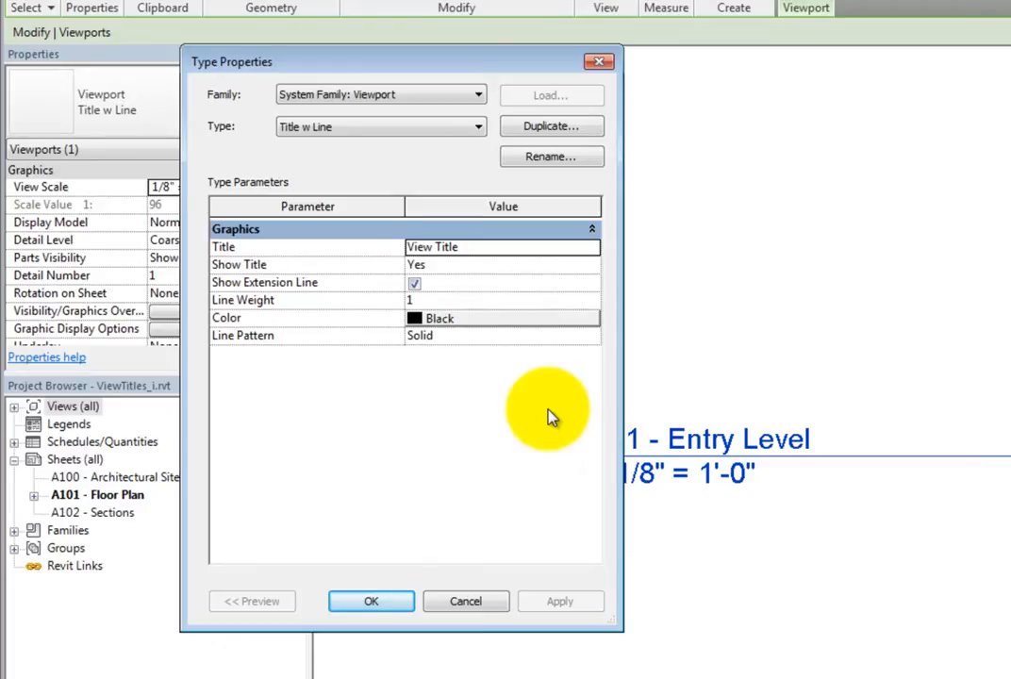
click(477, 94)
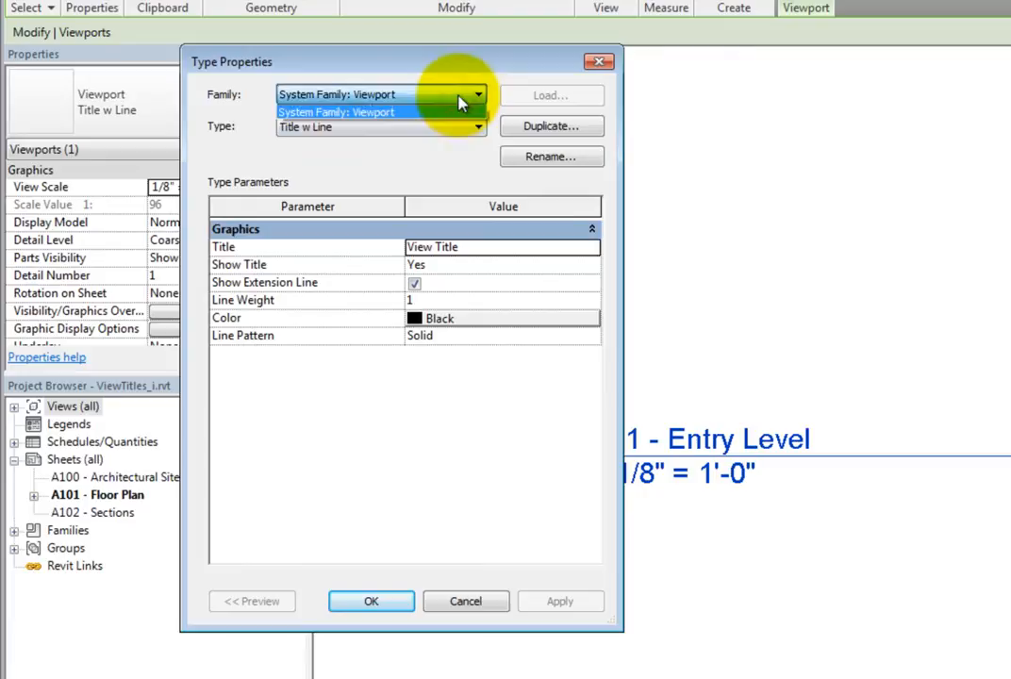
click(478, 126)
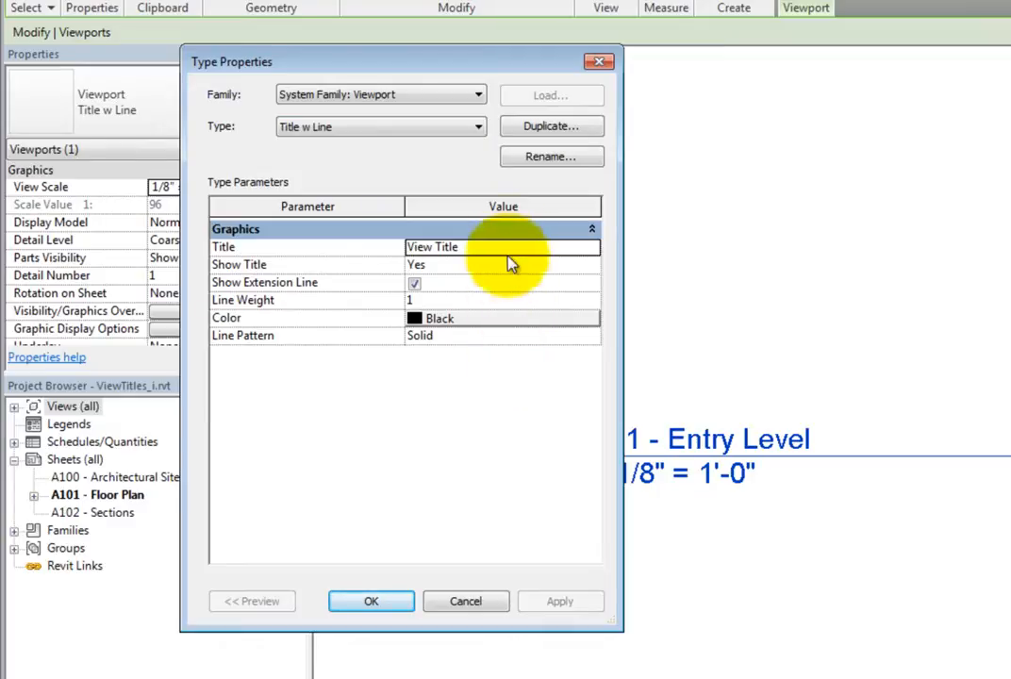
click(503, 246)
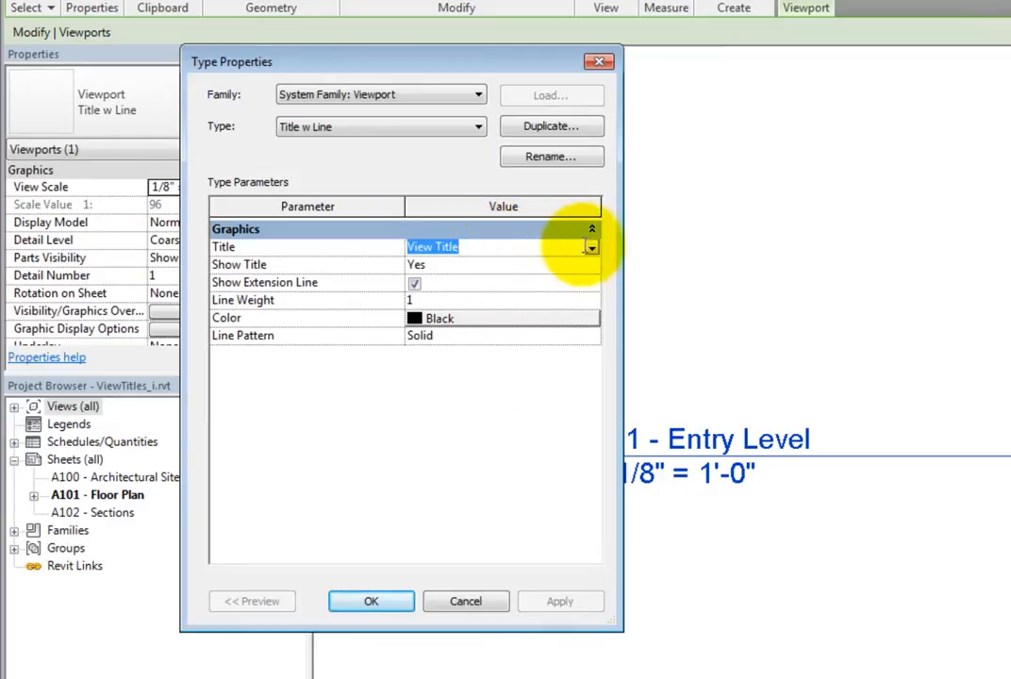
click(592, 247)
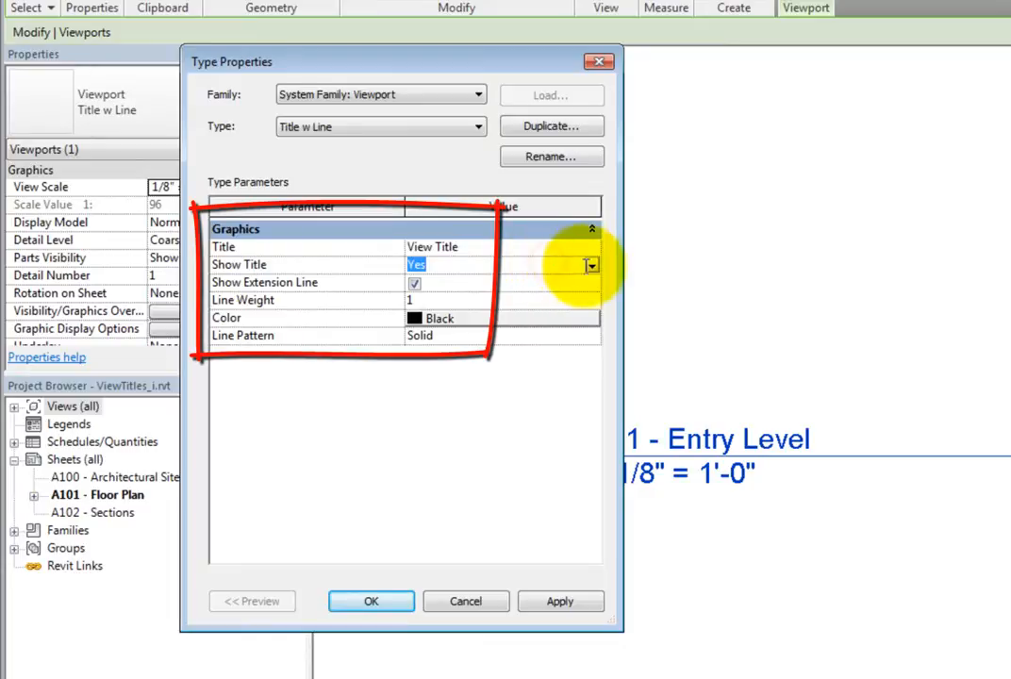
click(591, 265)
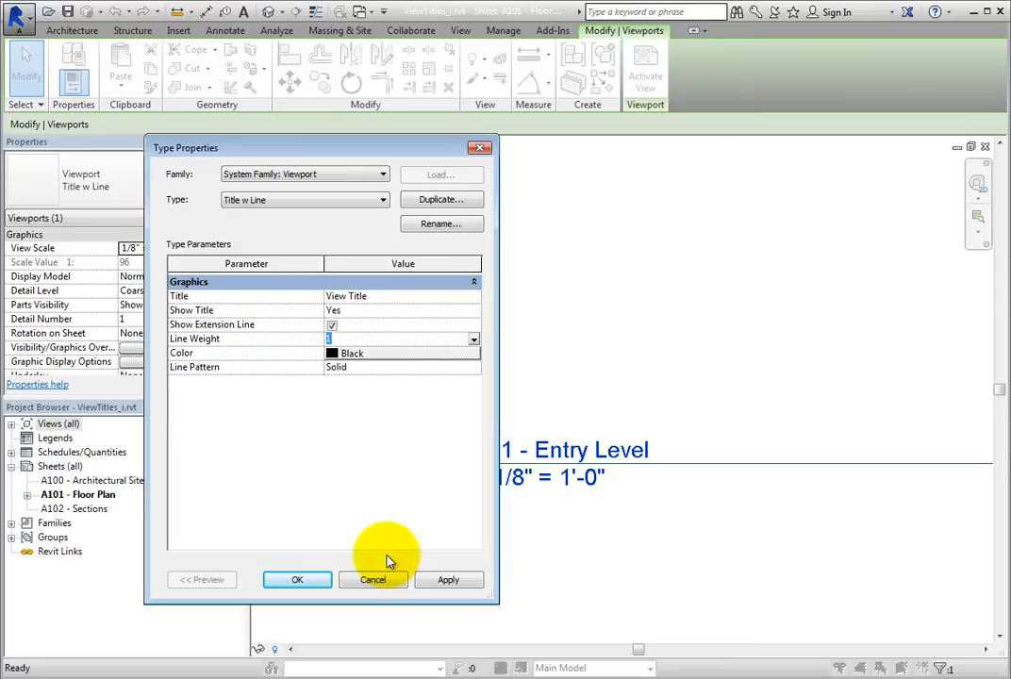
click(373, 579)
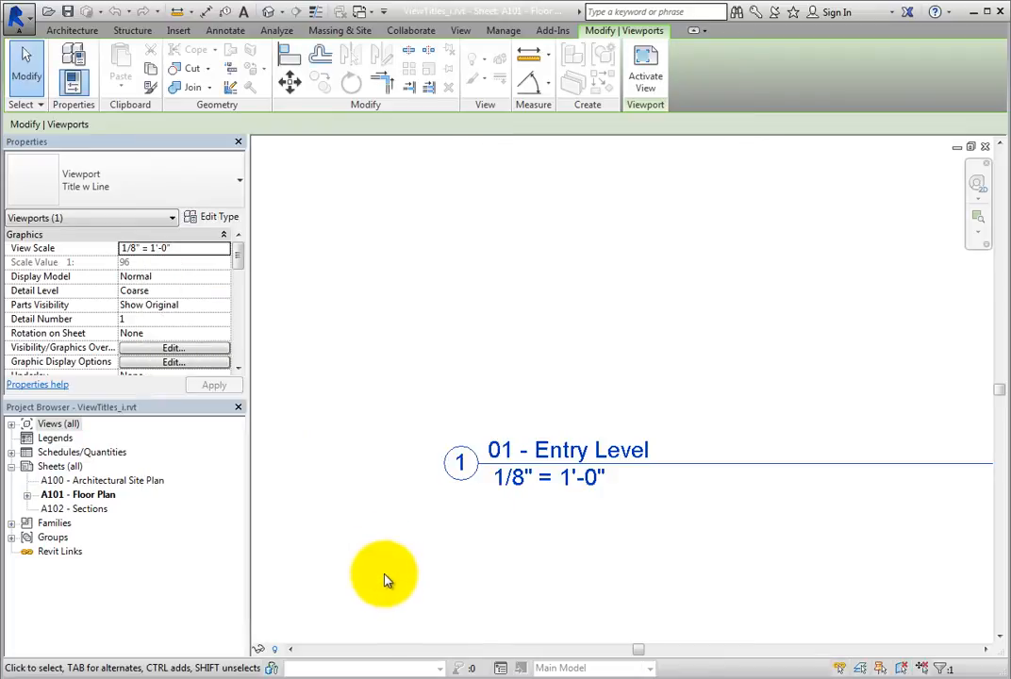
Deselect the viewport and open View Title.rfa from the Annotations library folder.
click(72, 30)
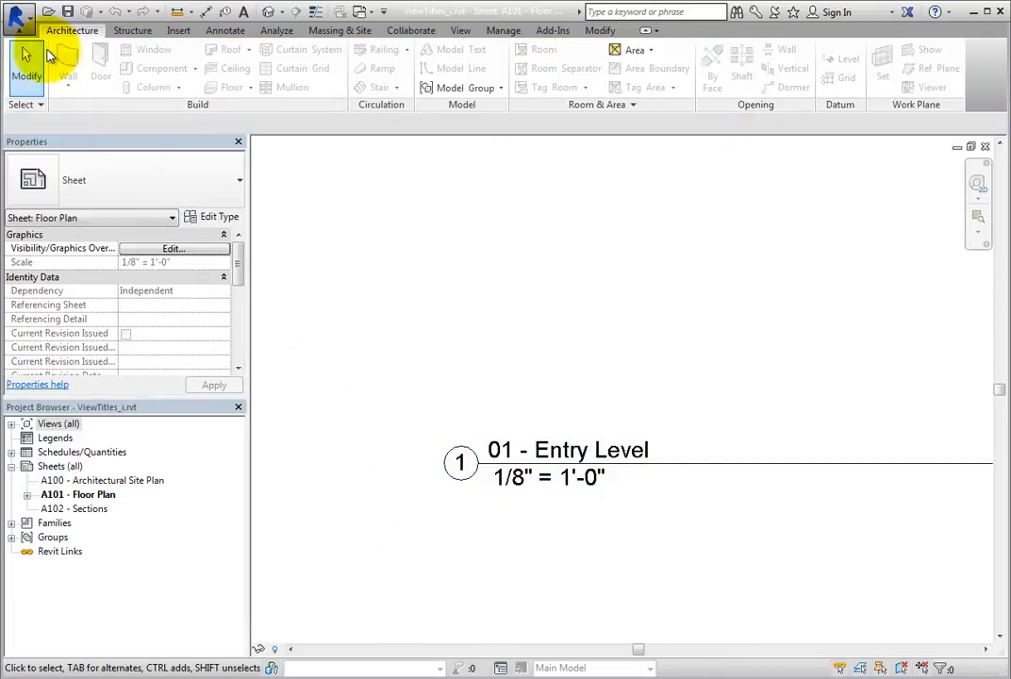
click(19, 14)
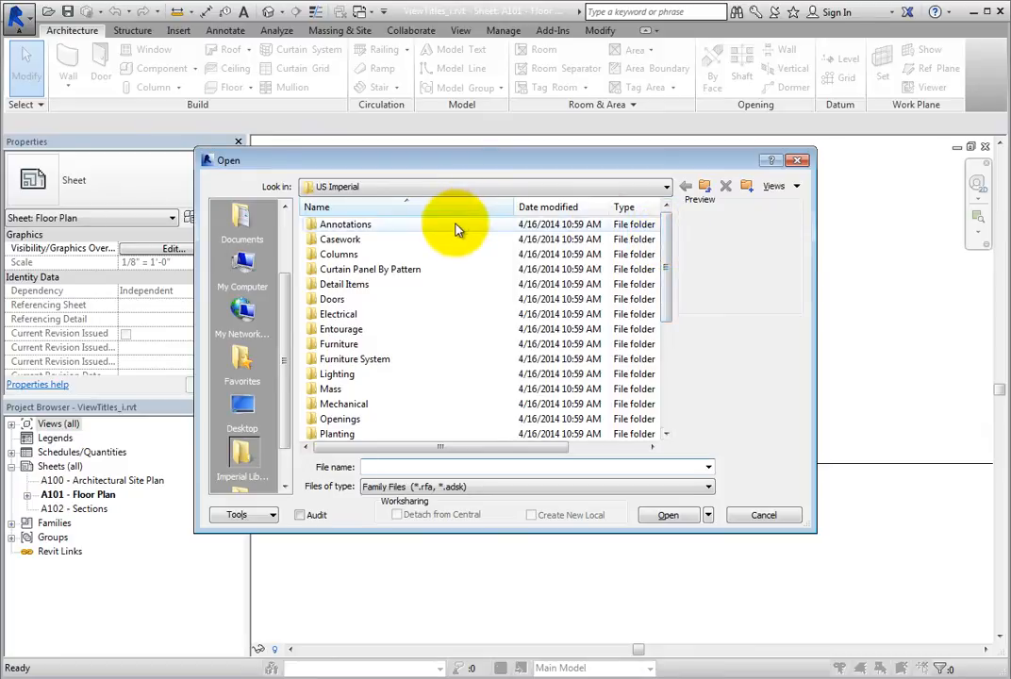
double_click(344, 224)
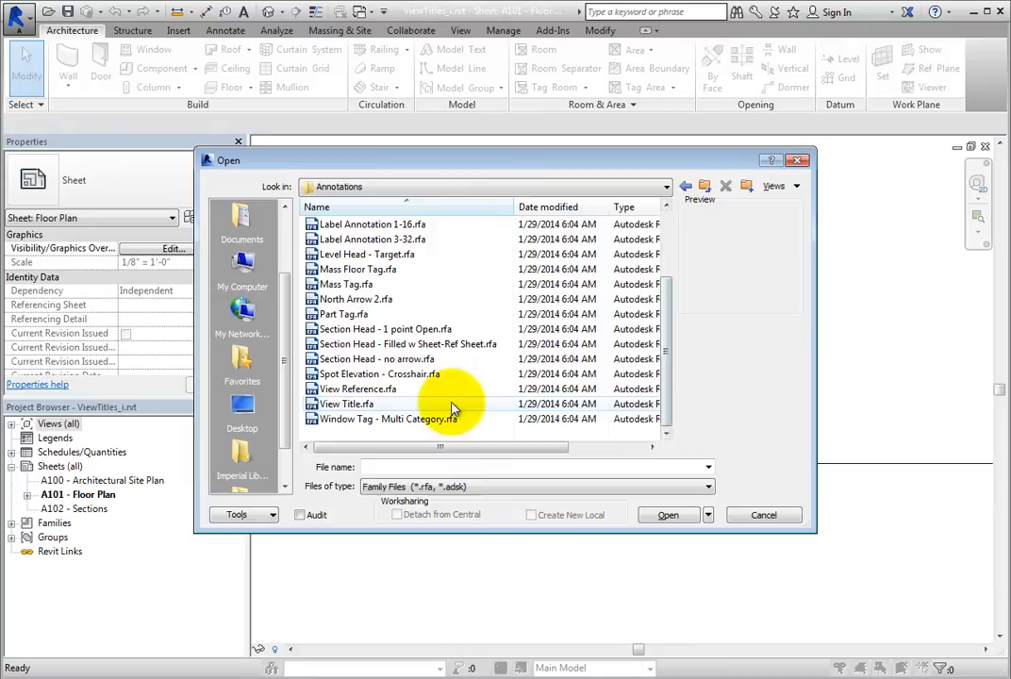
click(346, 404)
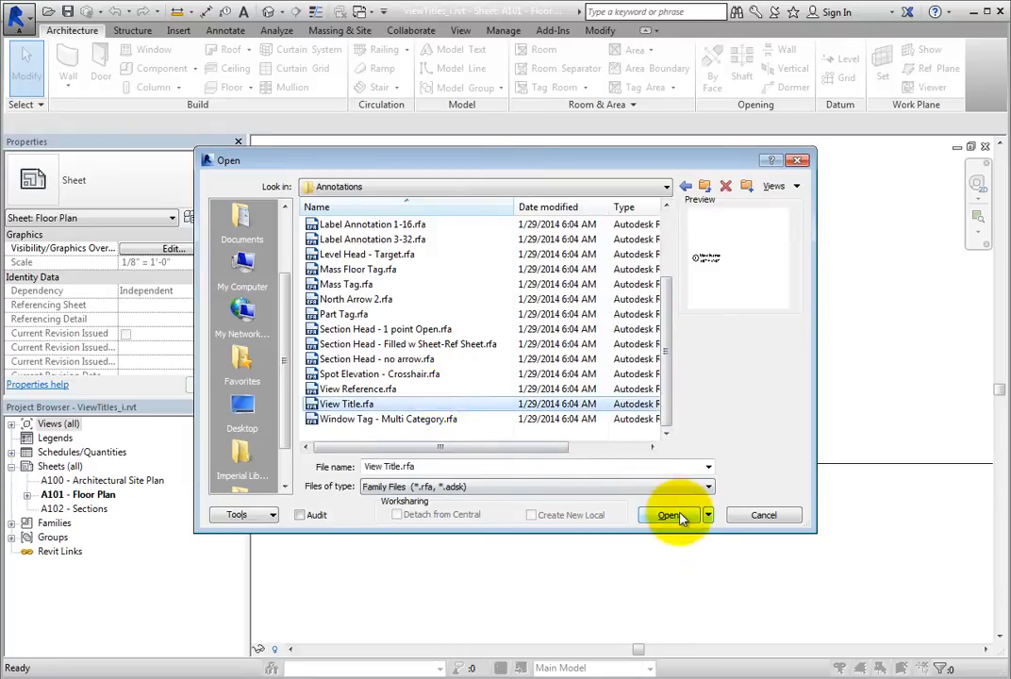
click(670, 514)
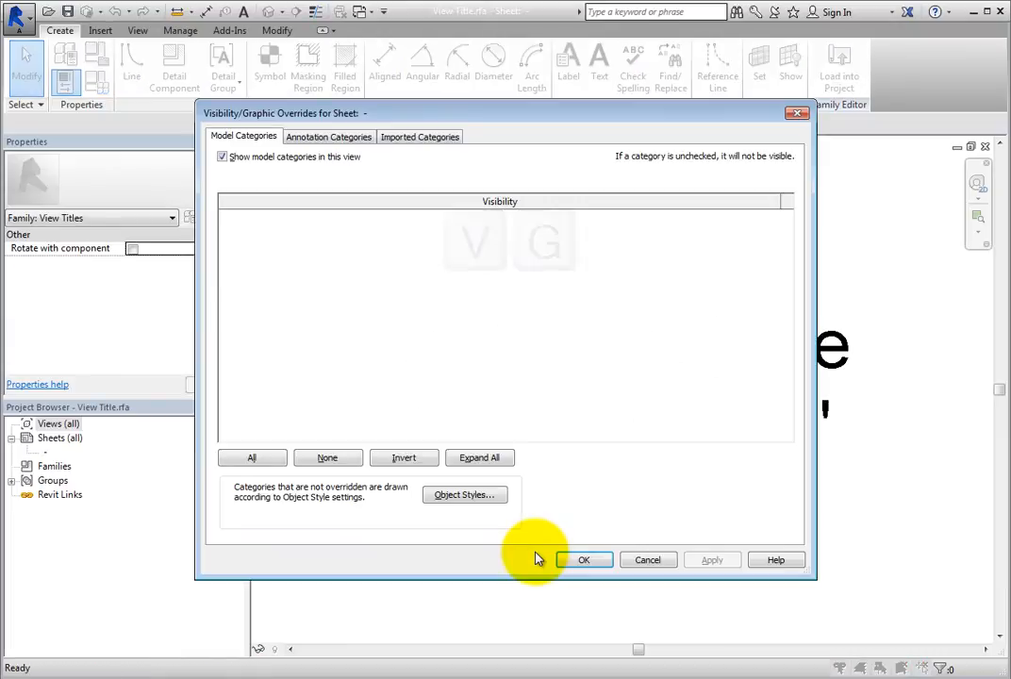
mouse_move(339, 252)
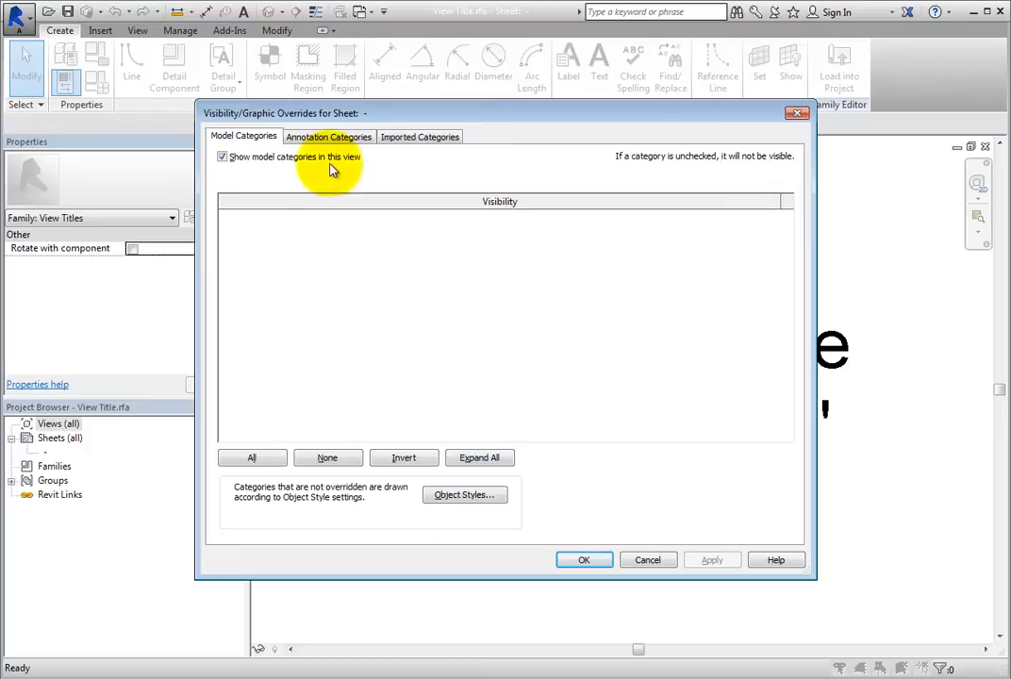
Turn on Reference Planes under Annotation Categories in Visibility/Graphics.
click(330, 137)
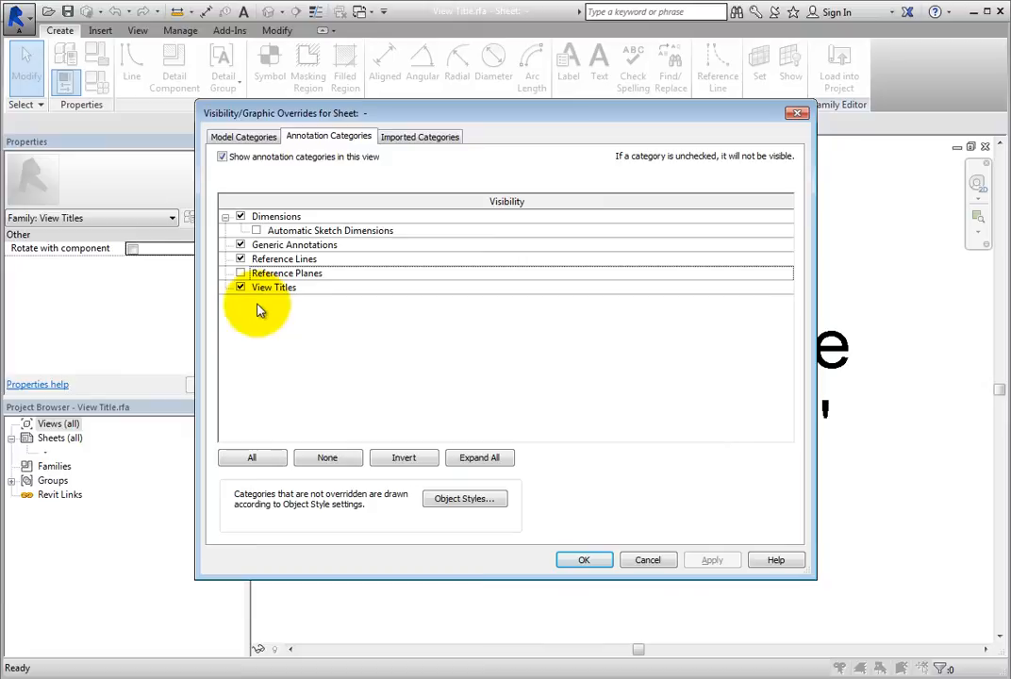
click(240, 272)
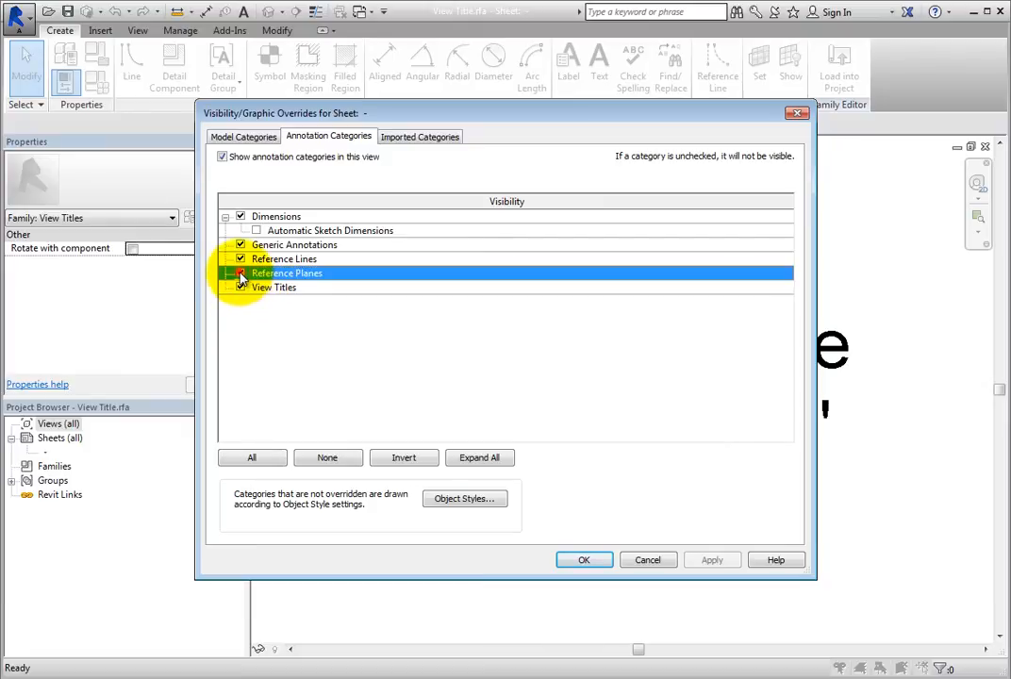
click(584, 559)
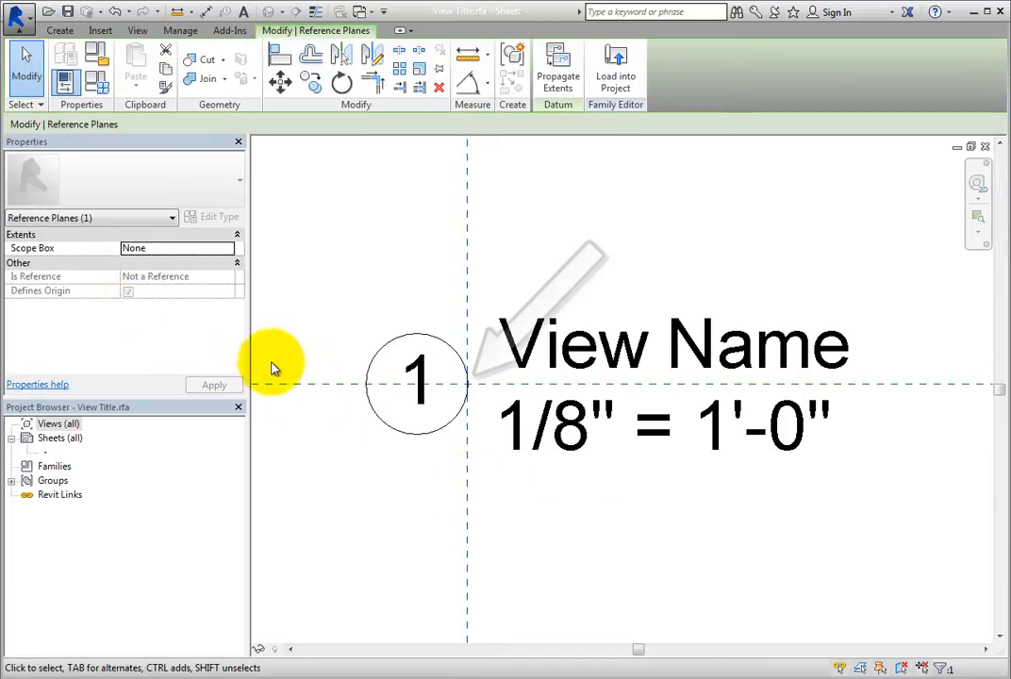
mouse_move(297, 391)
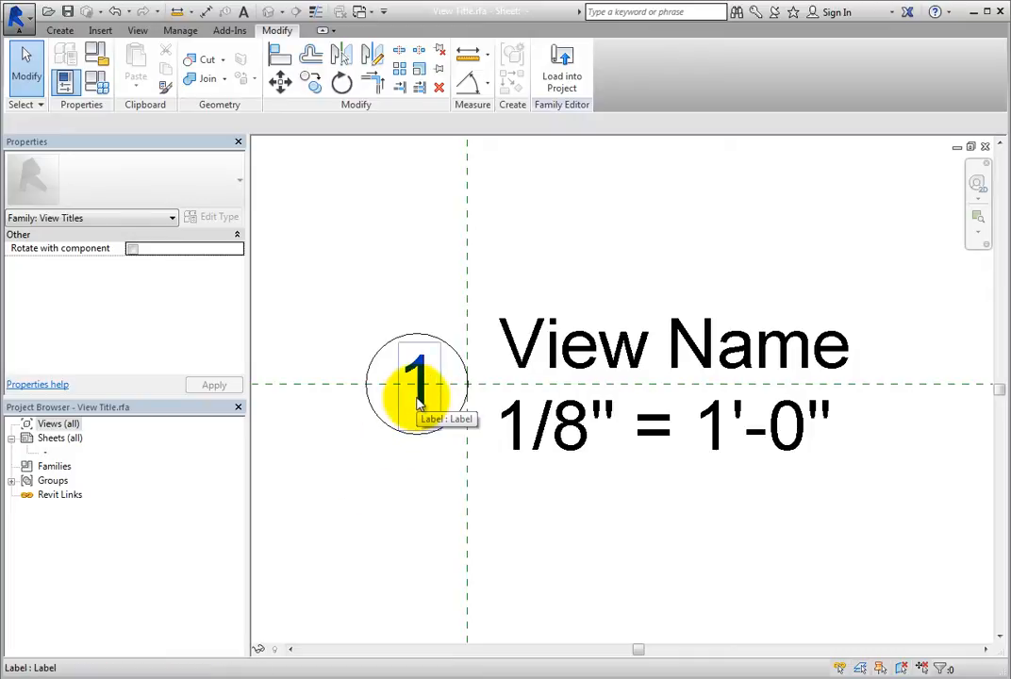
click(417, 382)
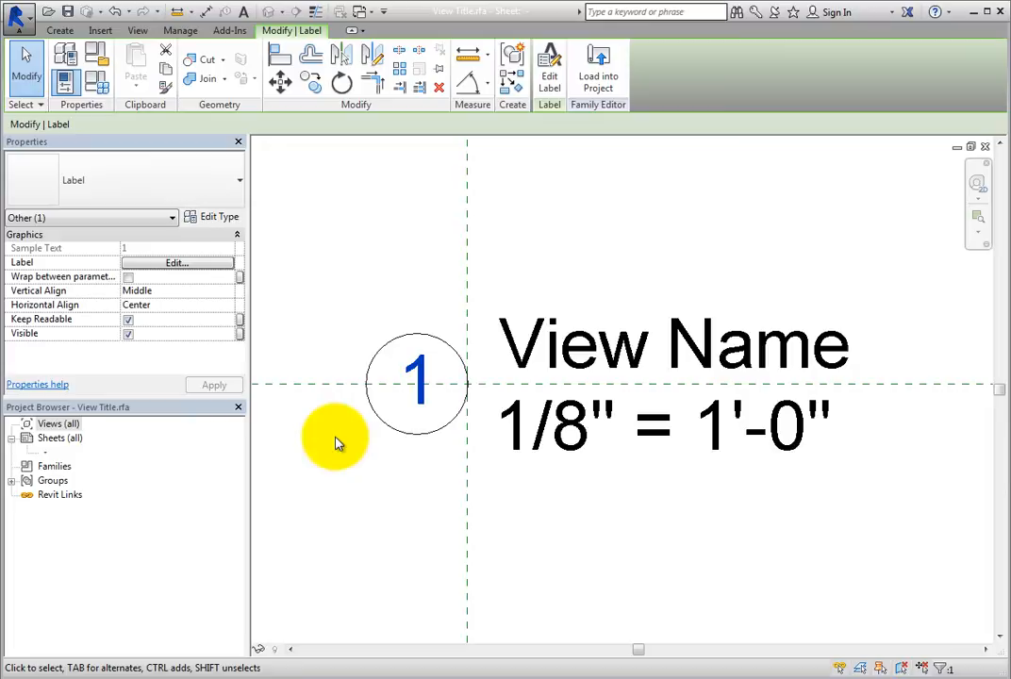
mouse_move(332, 444)
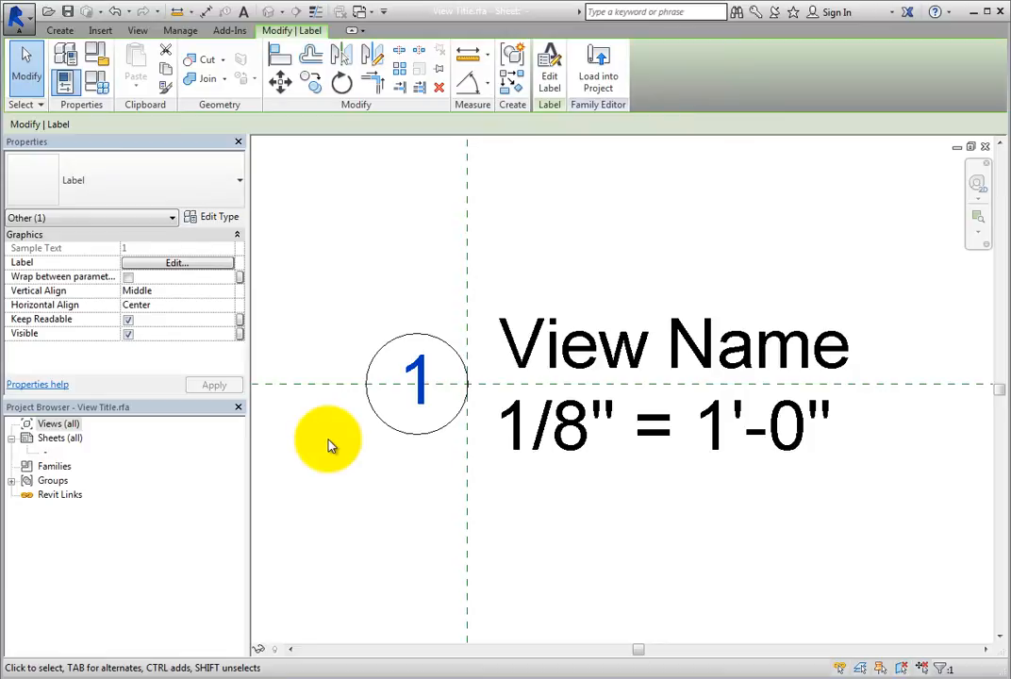
mouse_move(674, 345)
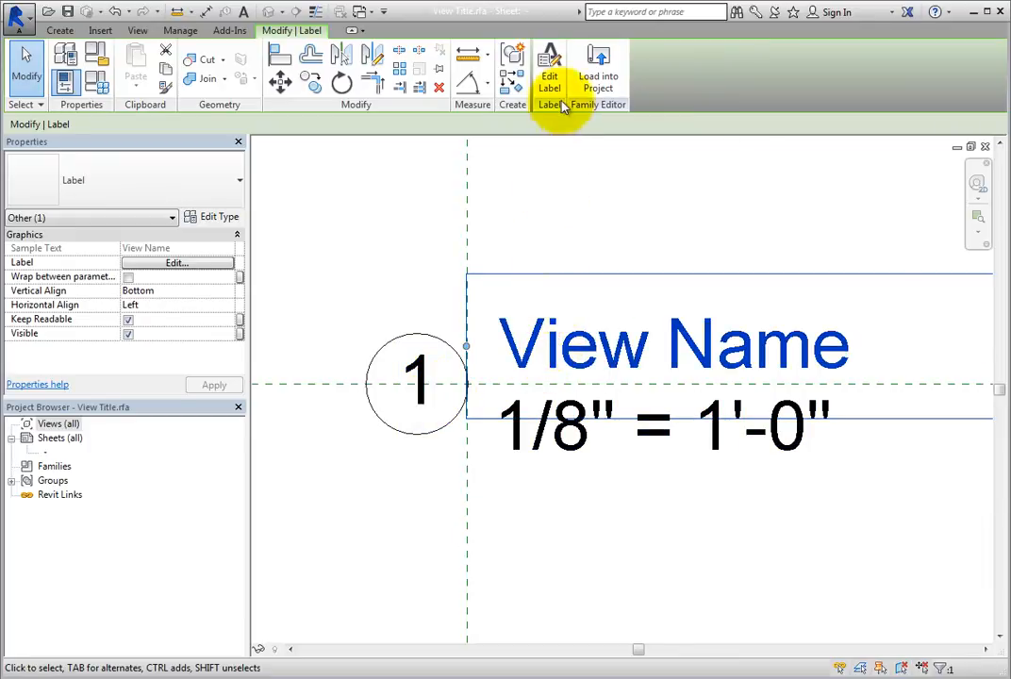
In Edit Label, append View Scale after View Name with spaces, no break, and an '@' suffix.
click(550, 76)
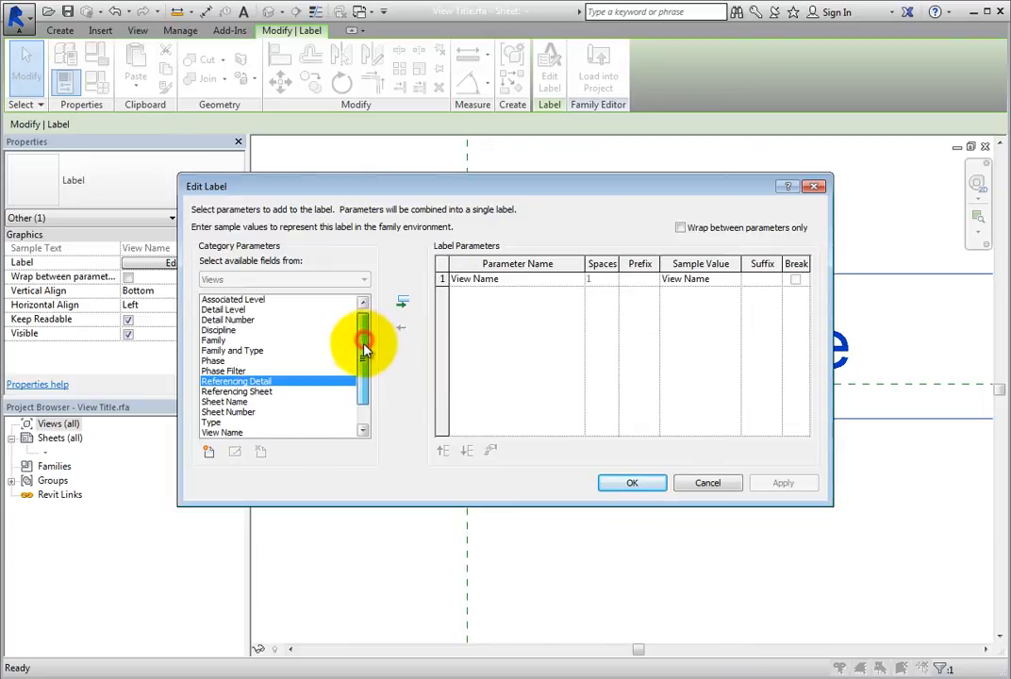
scroll(down, 3)
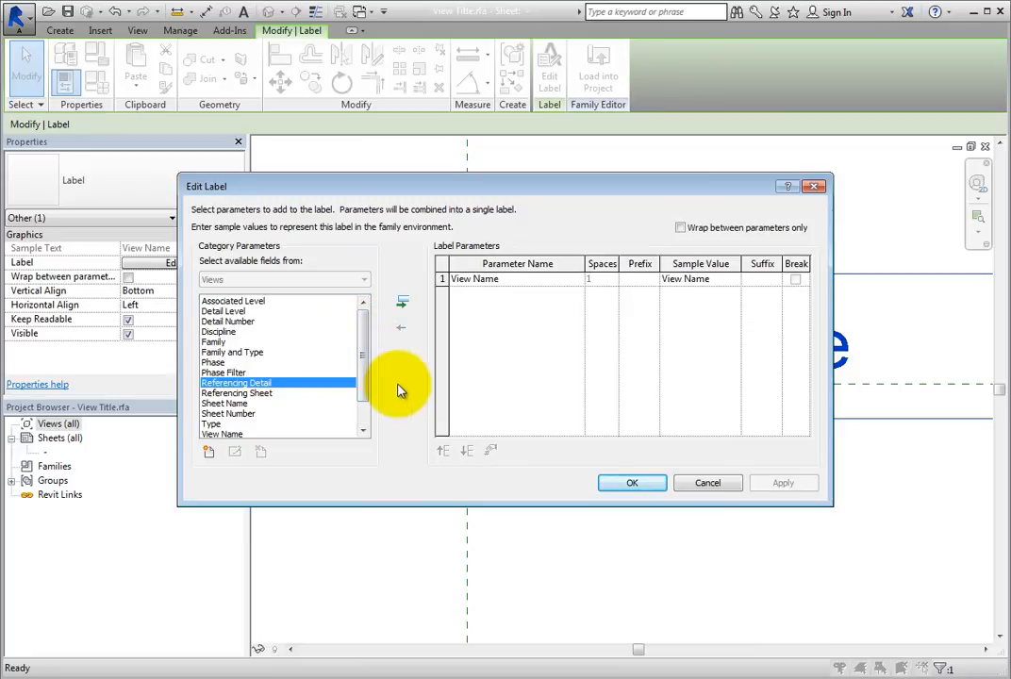
mouse_move(210, 451)
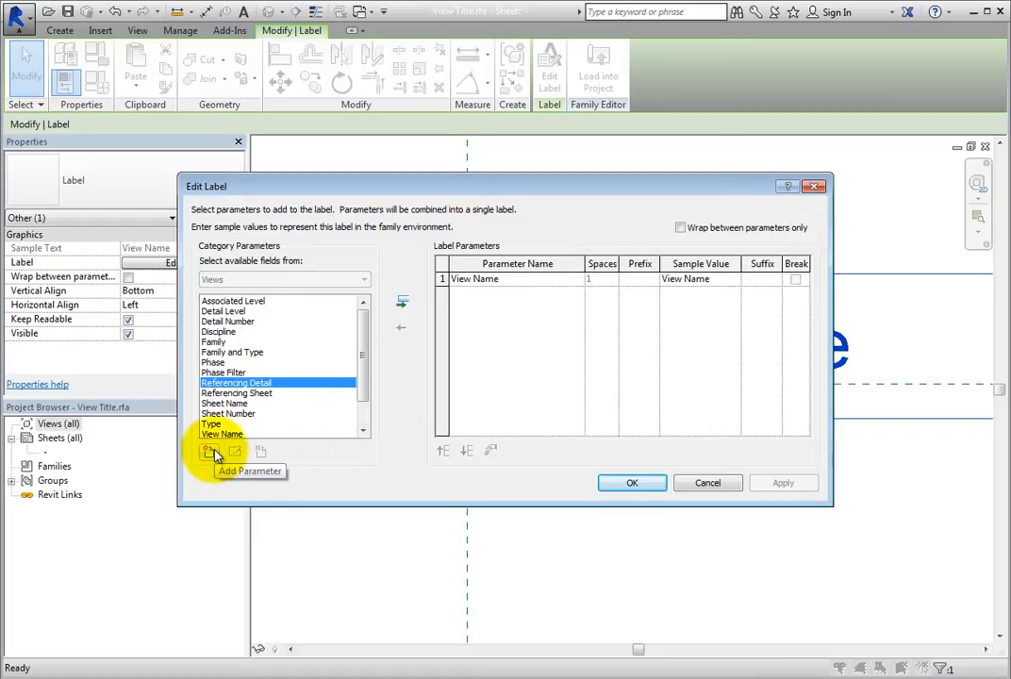
click(210, 452)
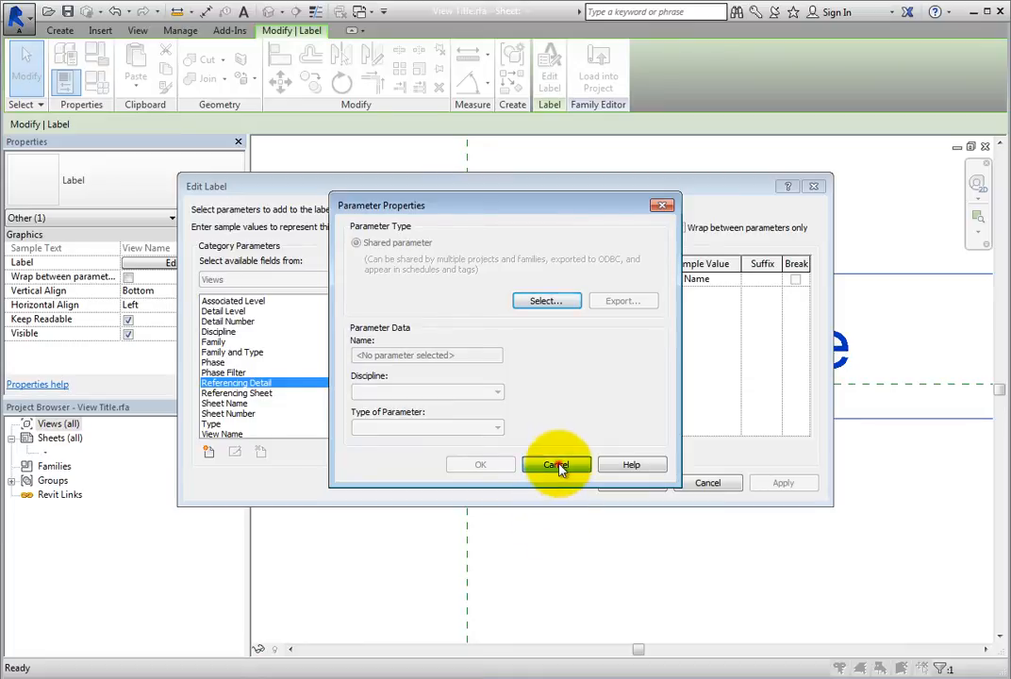
click(556, 465)
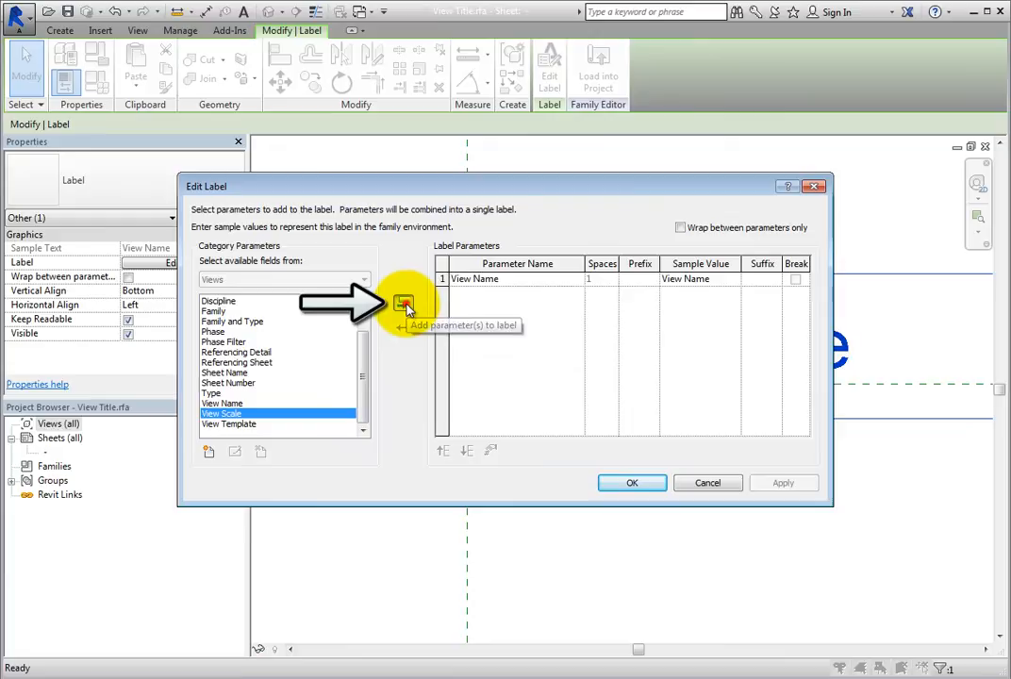
click(404, 304)
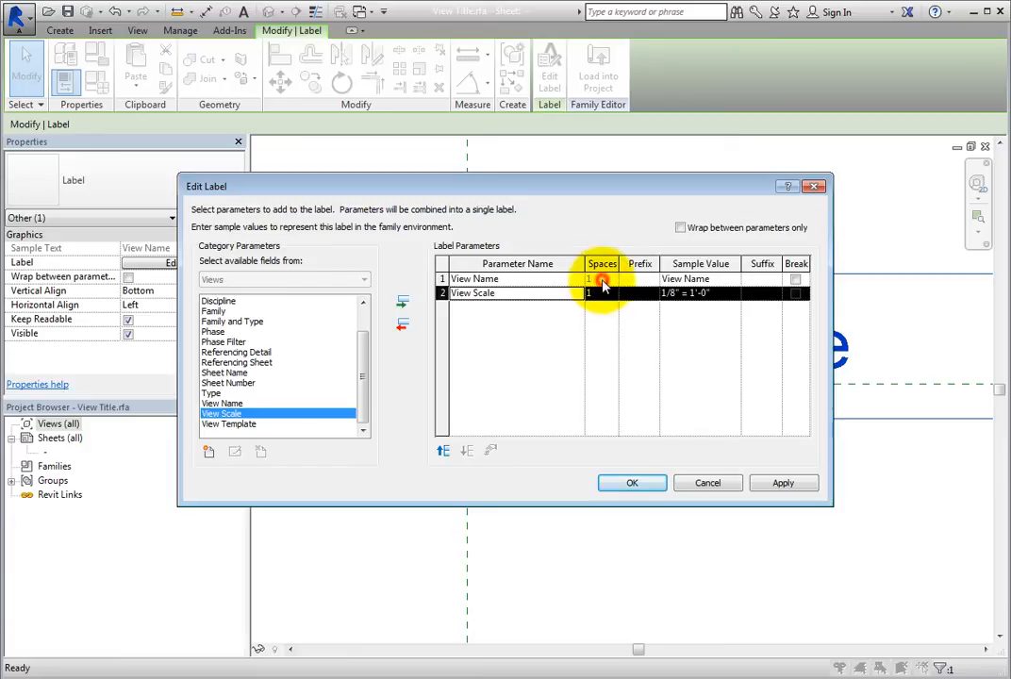
click(640, 293)
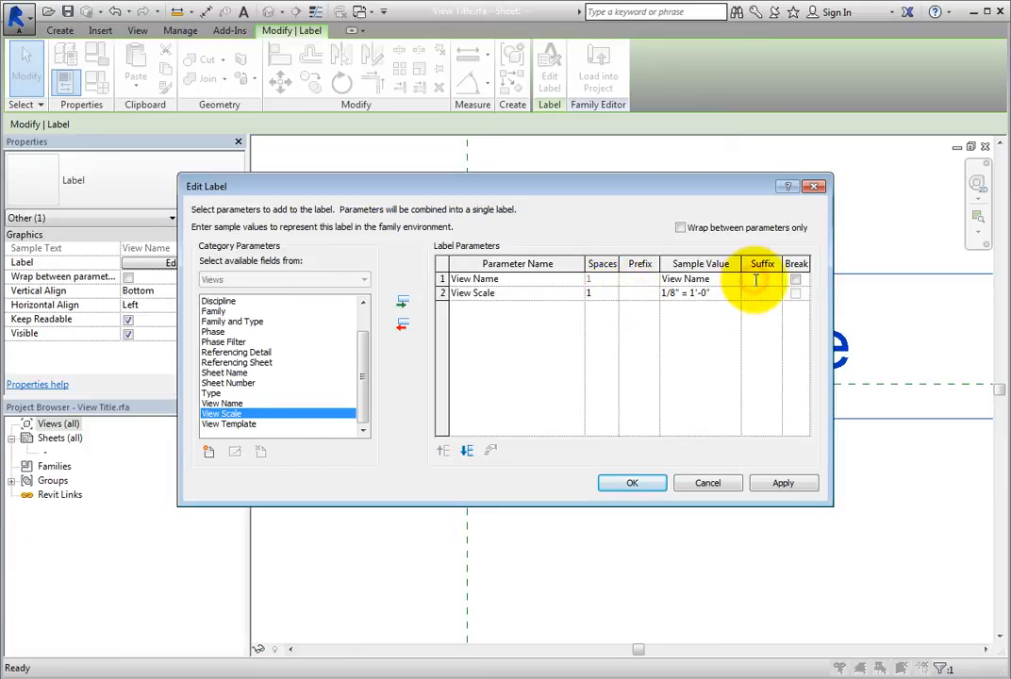
click(689, 292)
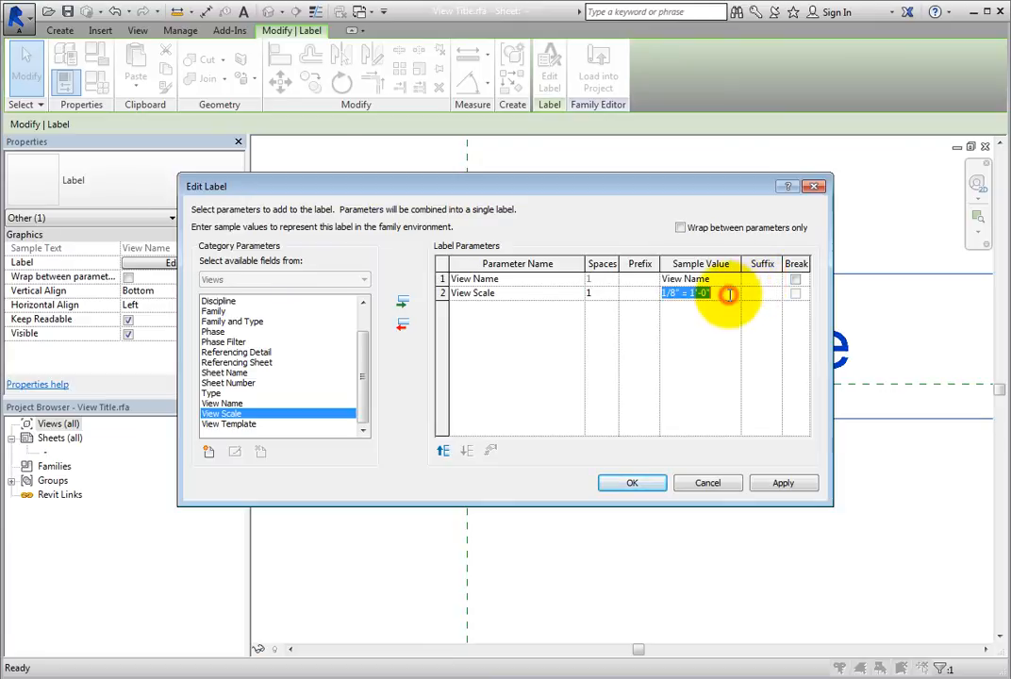
click(686, 279)
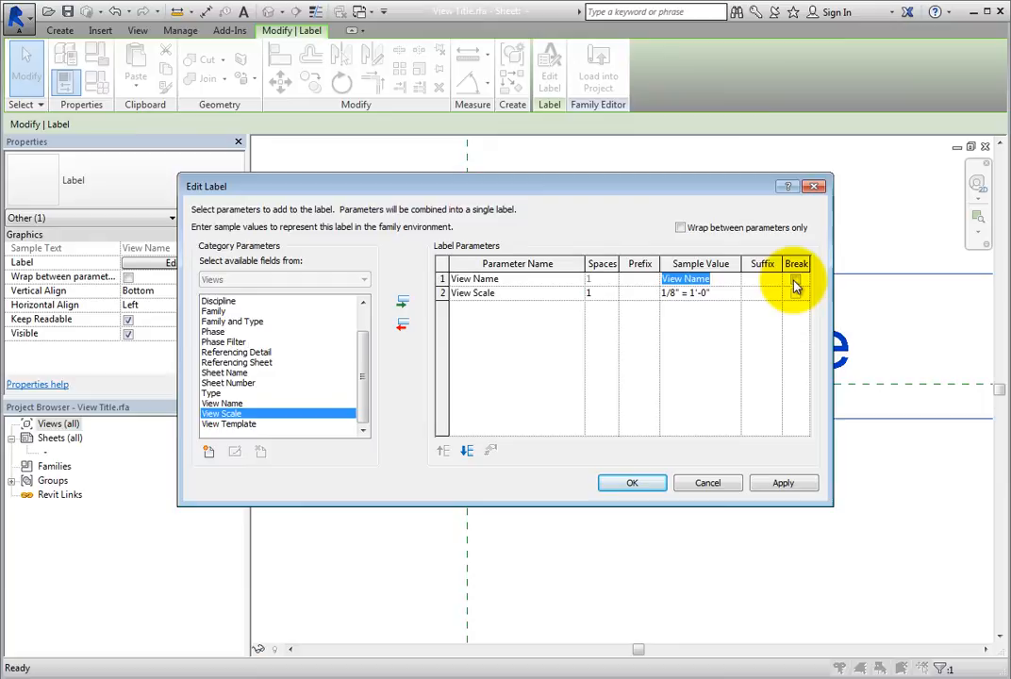
click(796, 278)
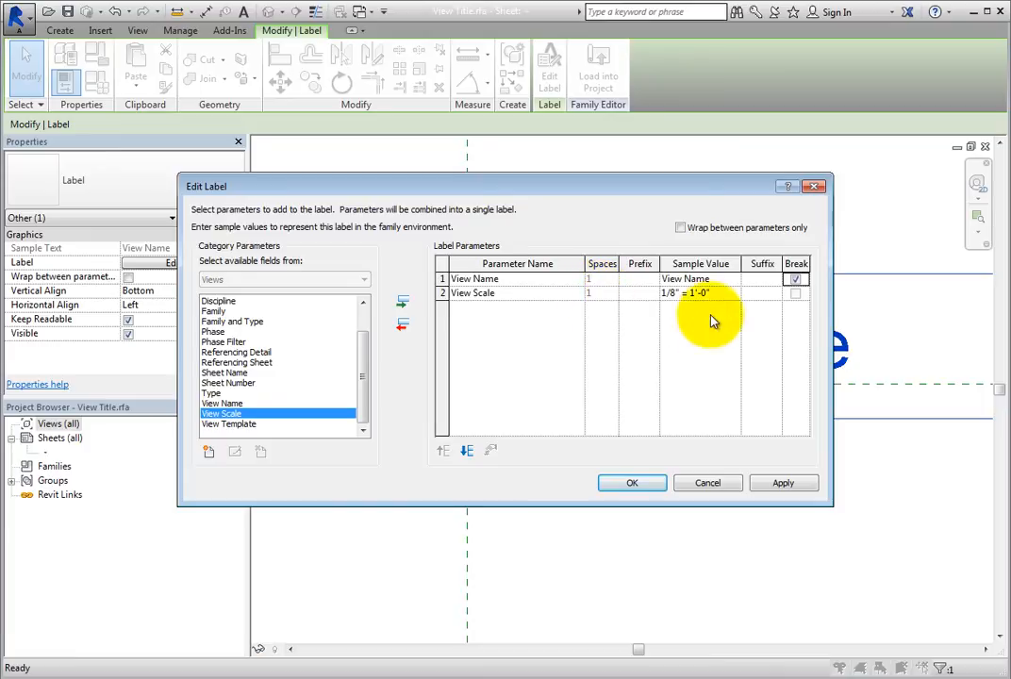
click(795, 278)
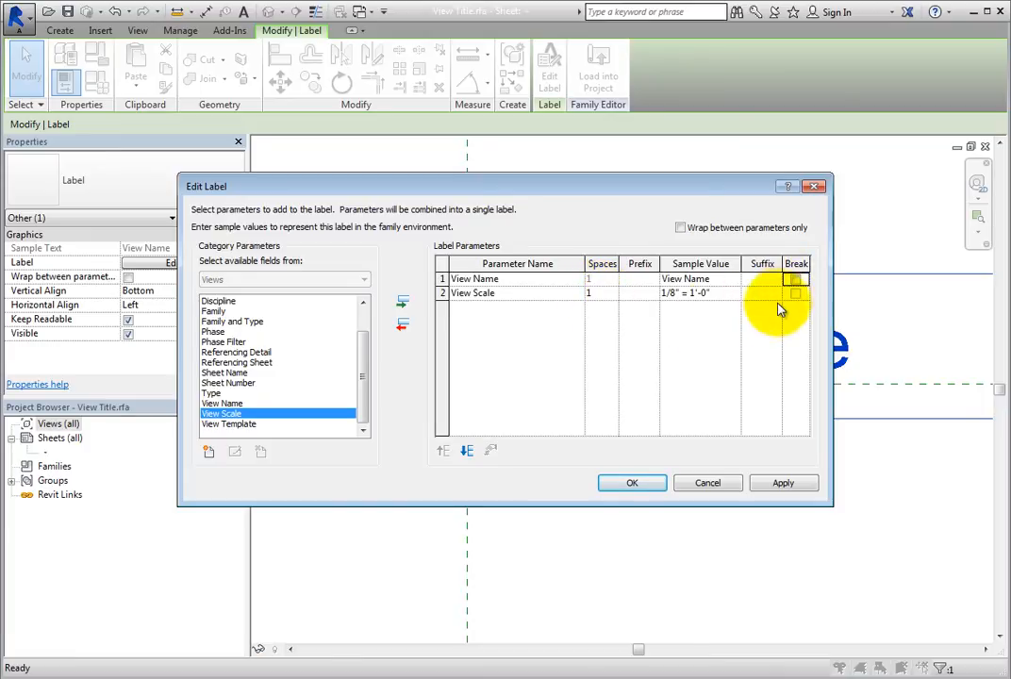
mouse_move(757, 284)
text(@)
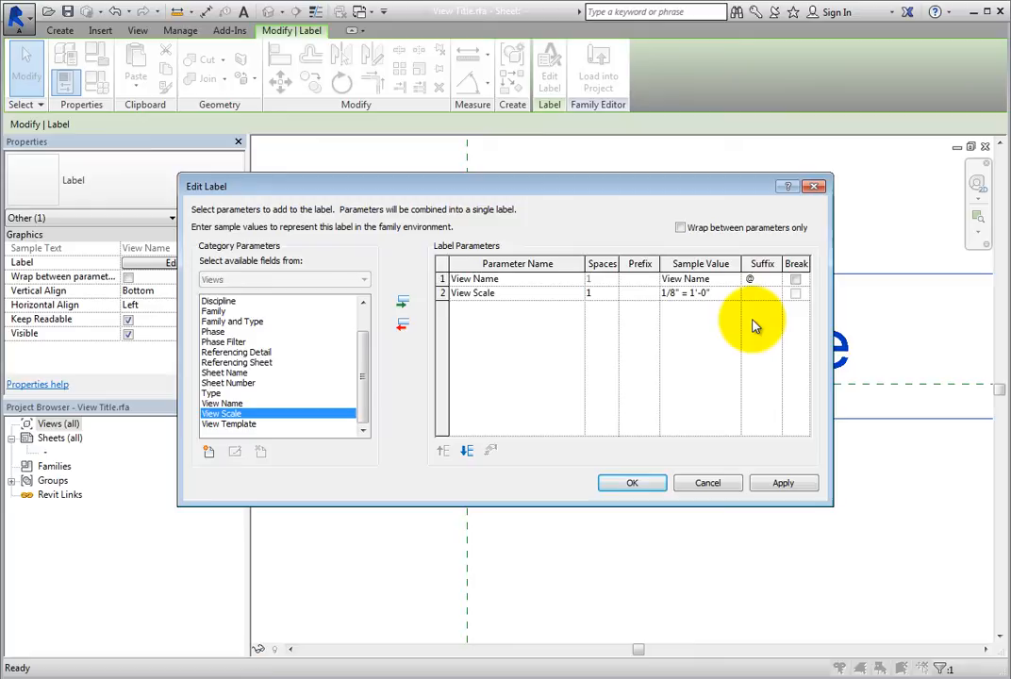
mouse_move(750, 338)
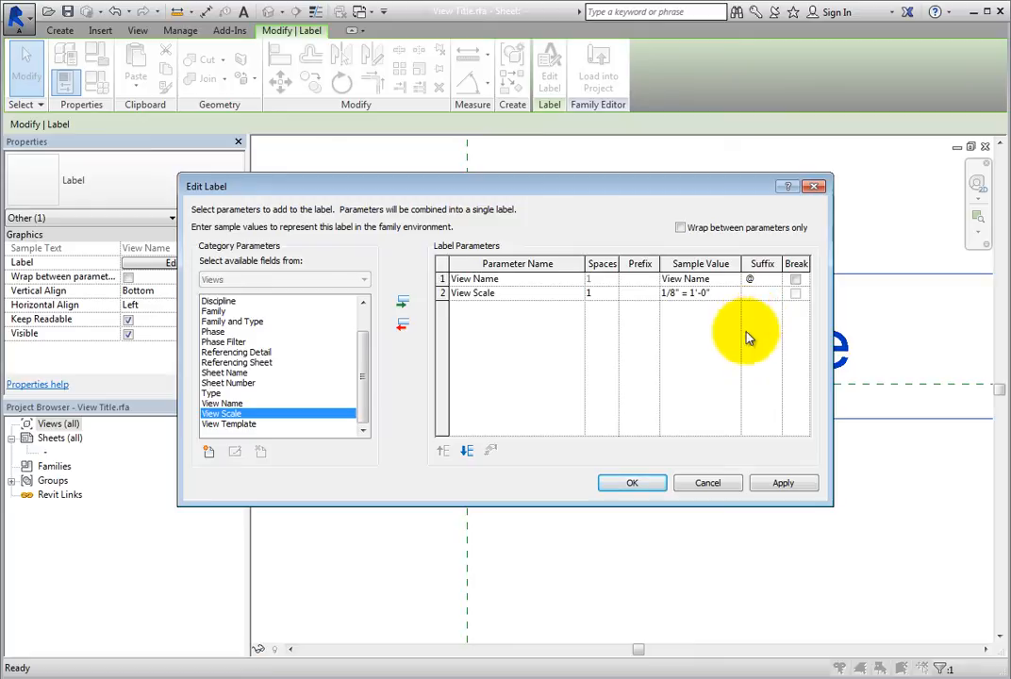
mouse_move(467, 451)
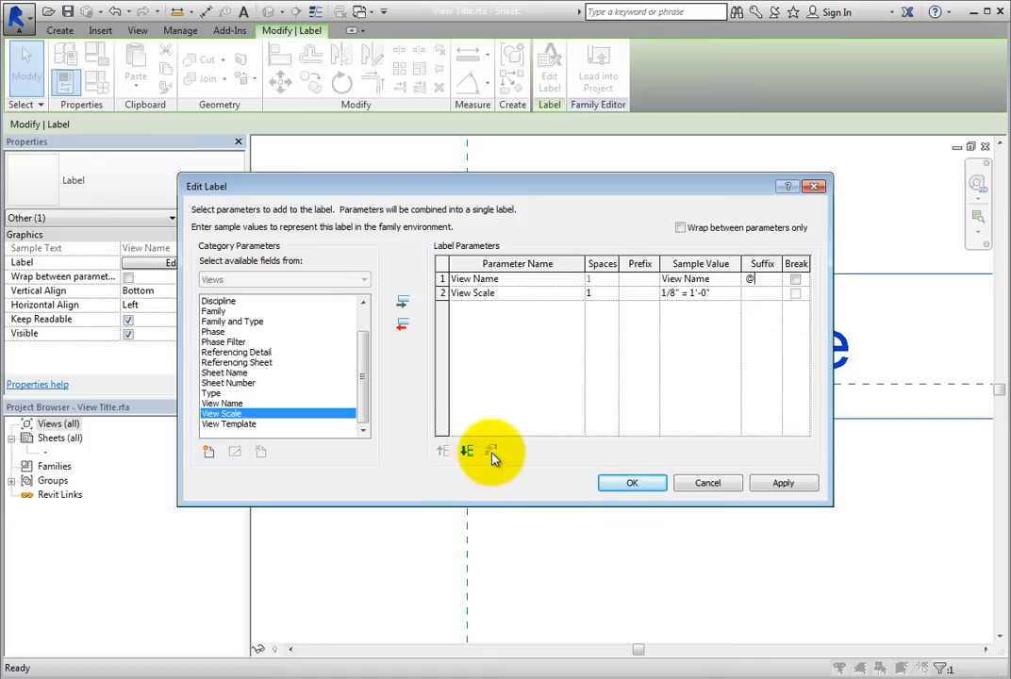
click(632, 482)
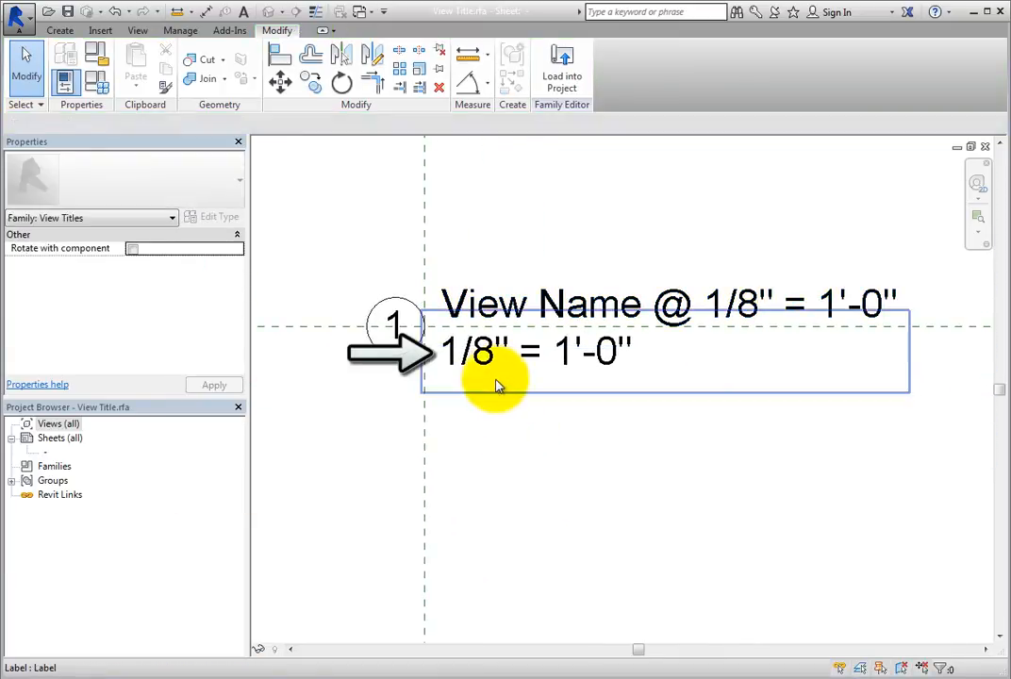
Delete the separate scale label and the circle, then raise the number 1 to the title line.
click(483, 354)
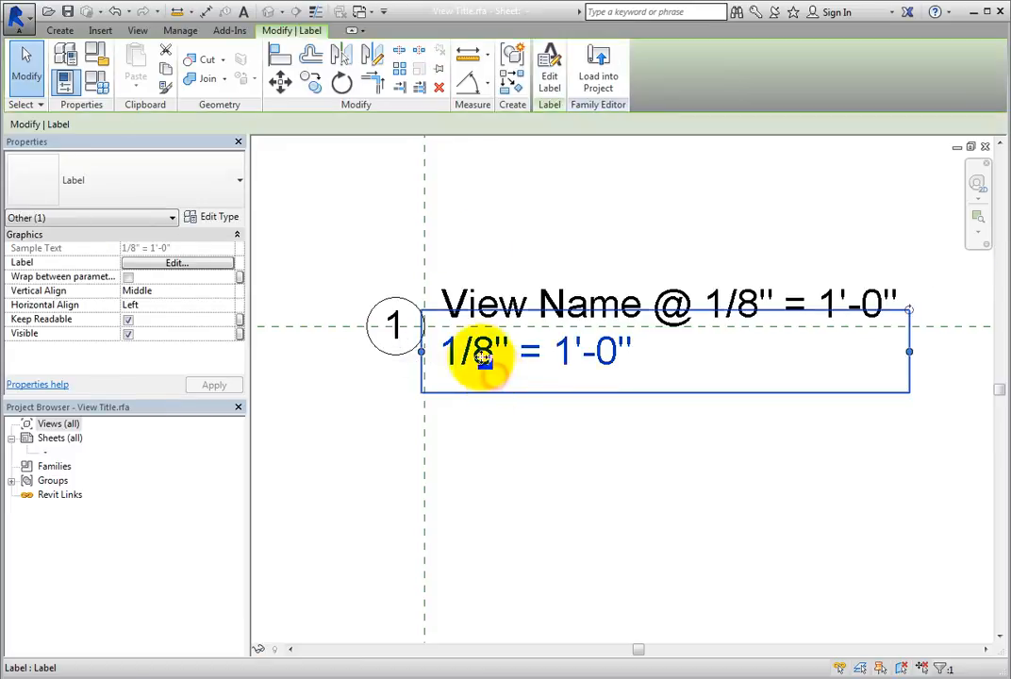
mouse_move(438, 88)
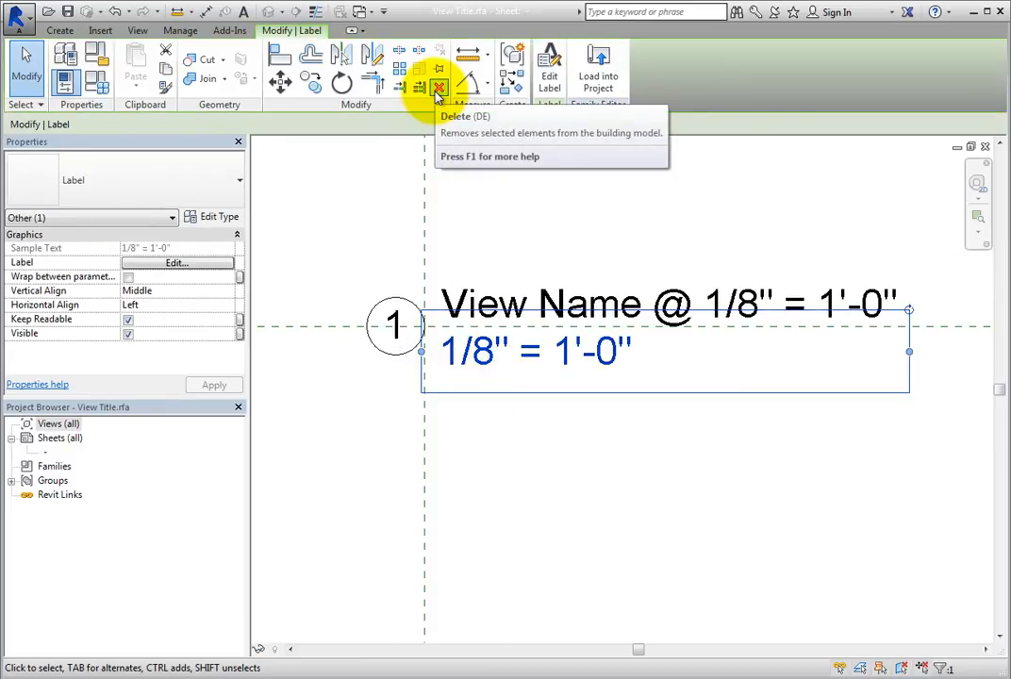
click(439, 88)
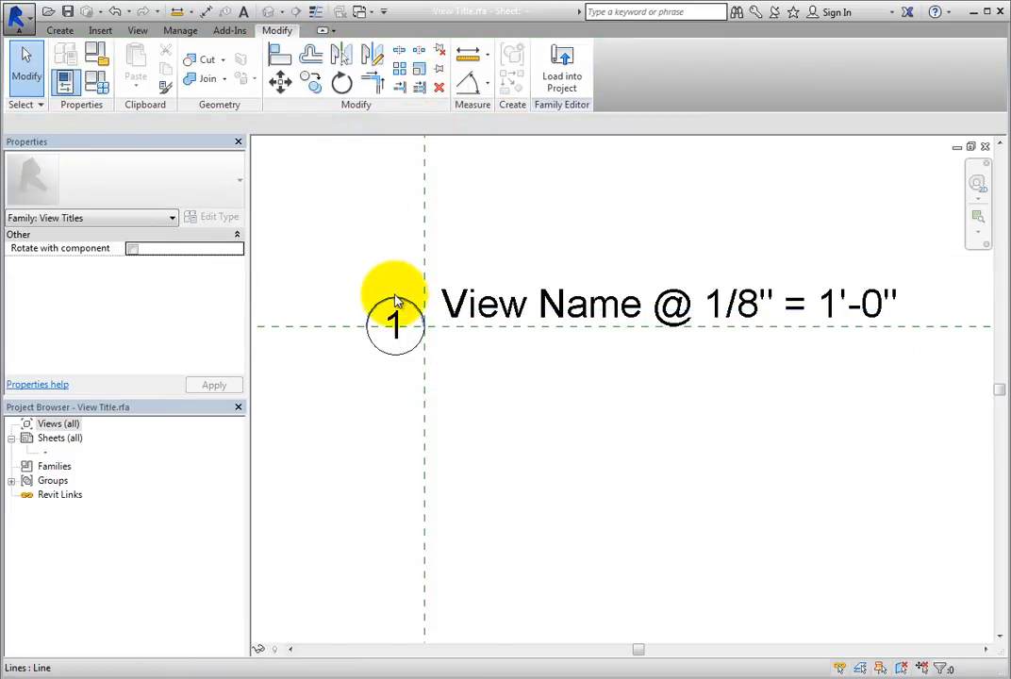
click(394, 320)
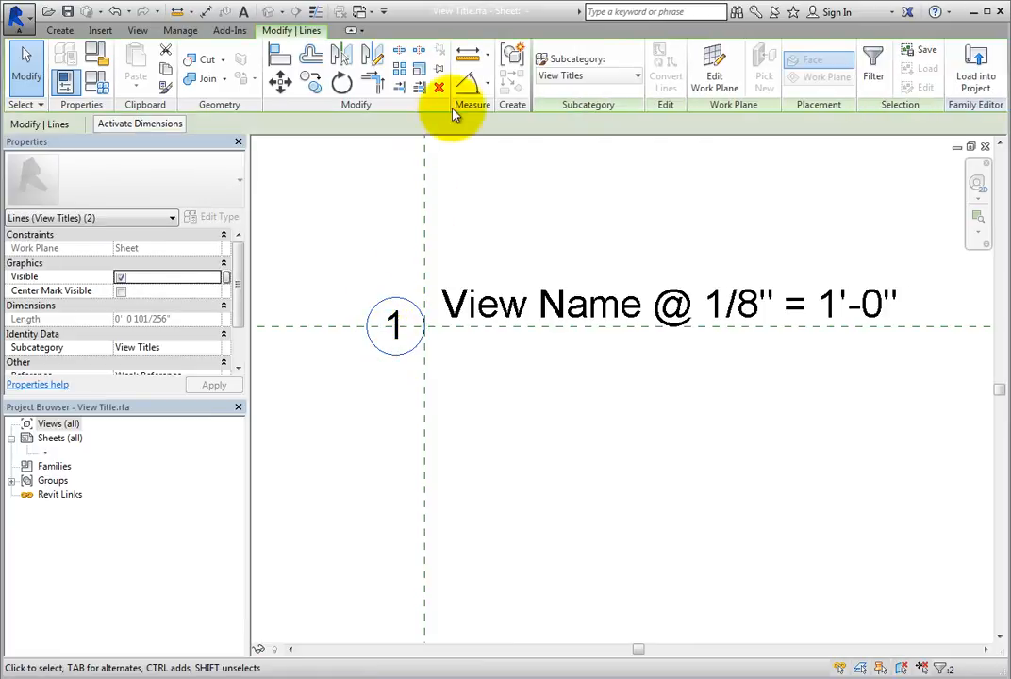
click(394, 316)
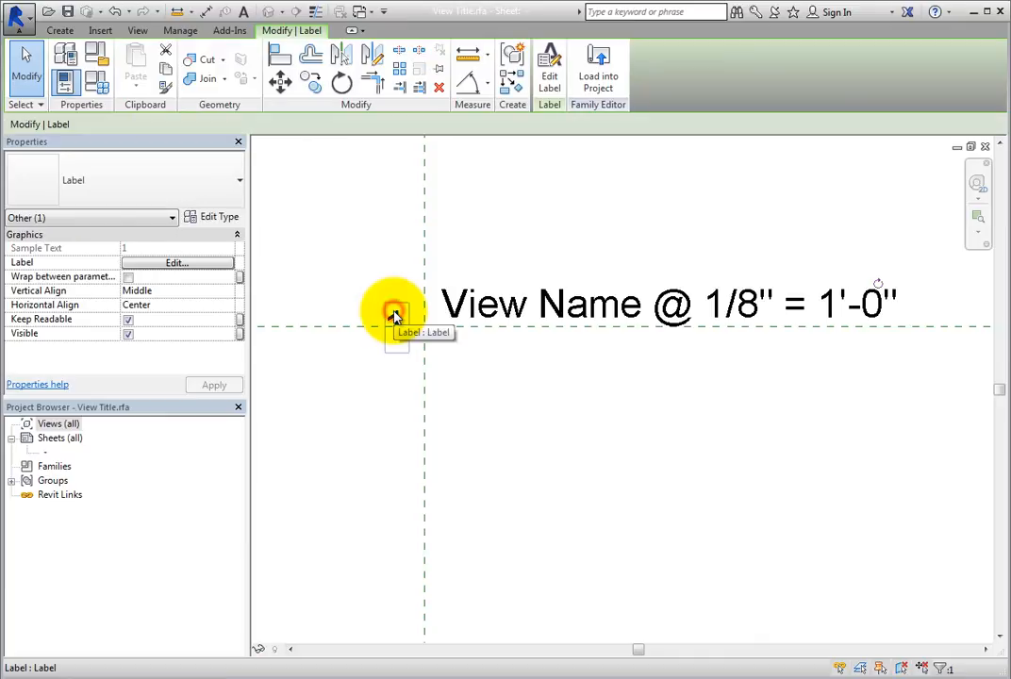
drag(396, 314, 401, 279)
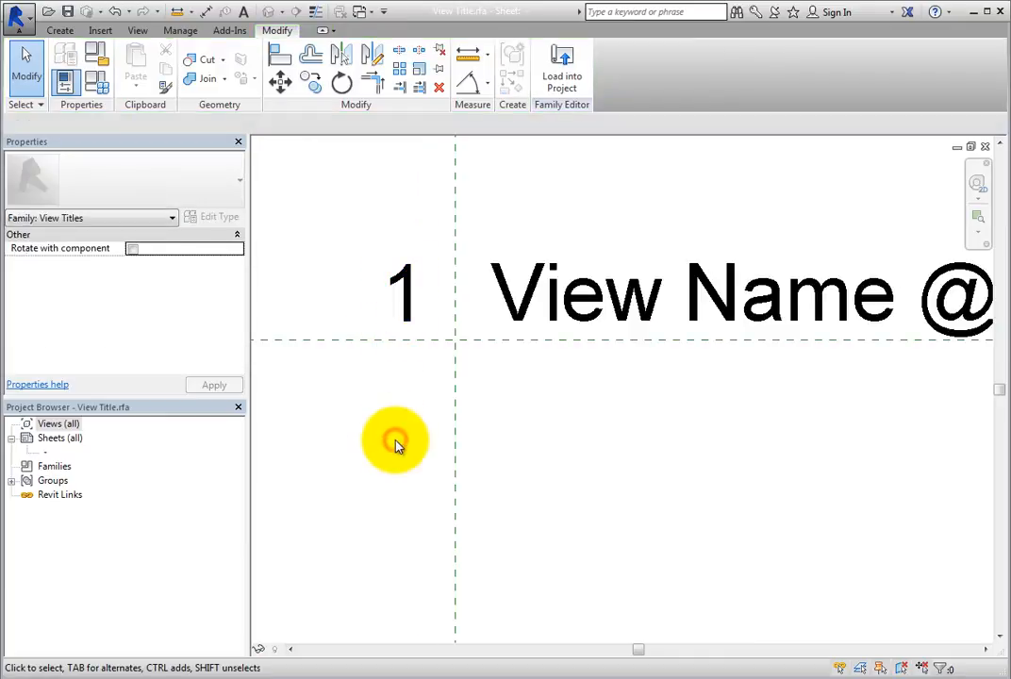
Draw a rectangular detail line around the number 1.
click(60, 30)
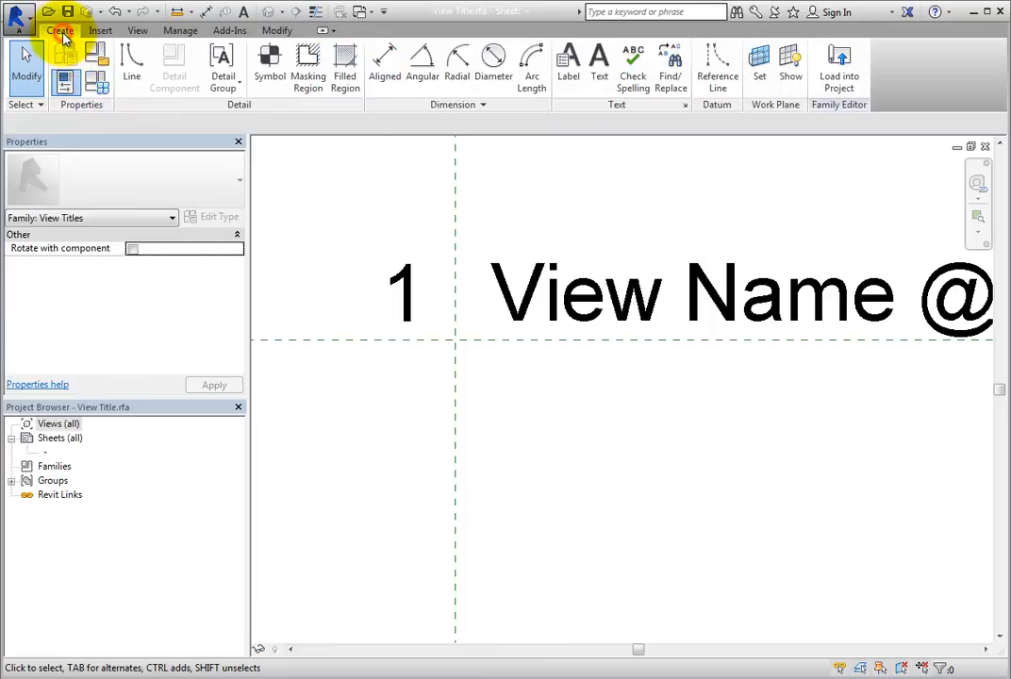
click(131, 66)
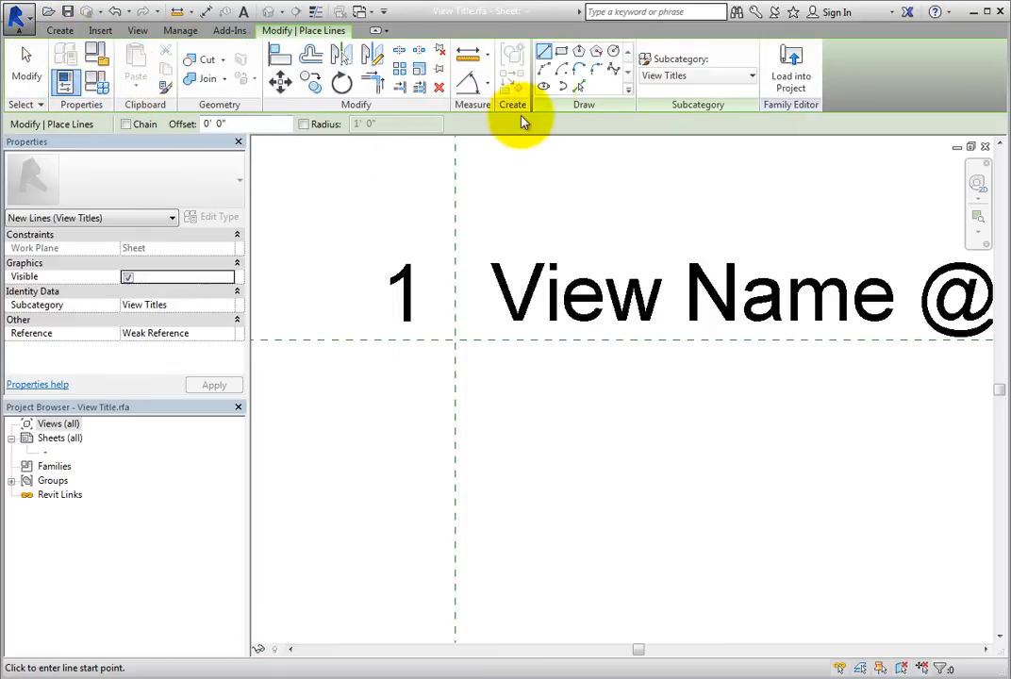
click(561, 66)
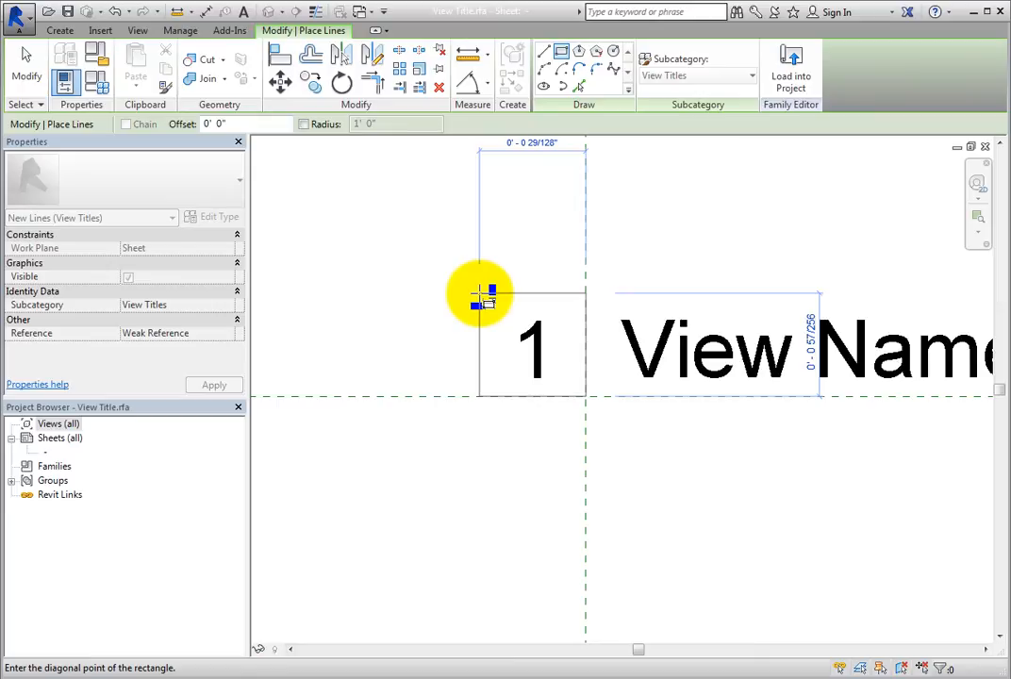
click(484, 290)
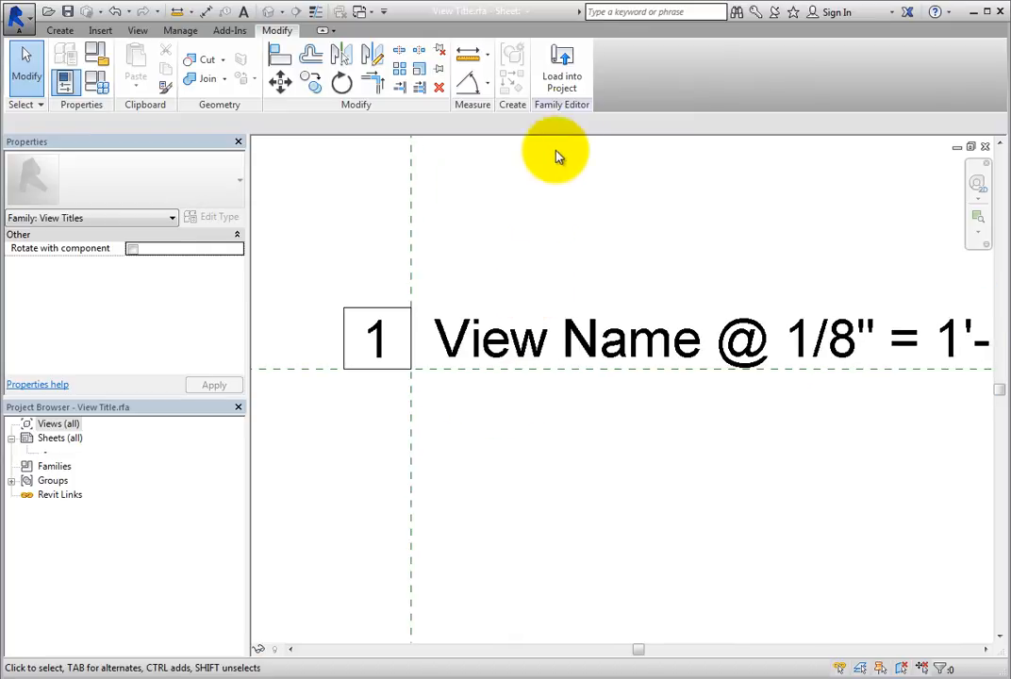
Load the family into the project, overwriting the existing version, and switch back to View Title.rfa.
click(561, 71)
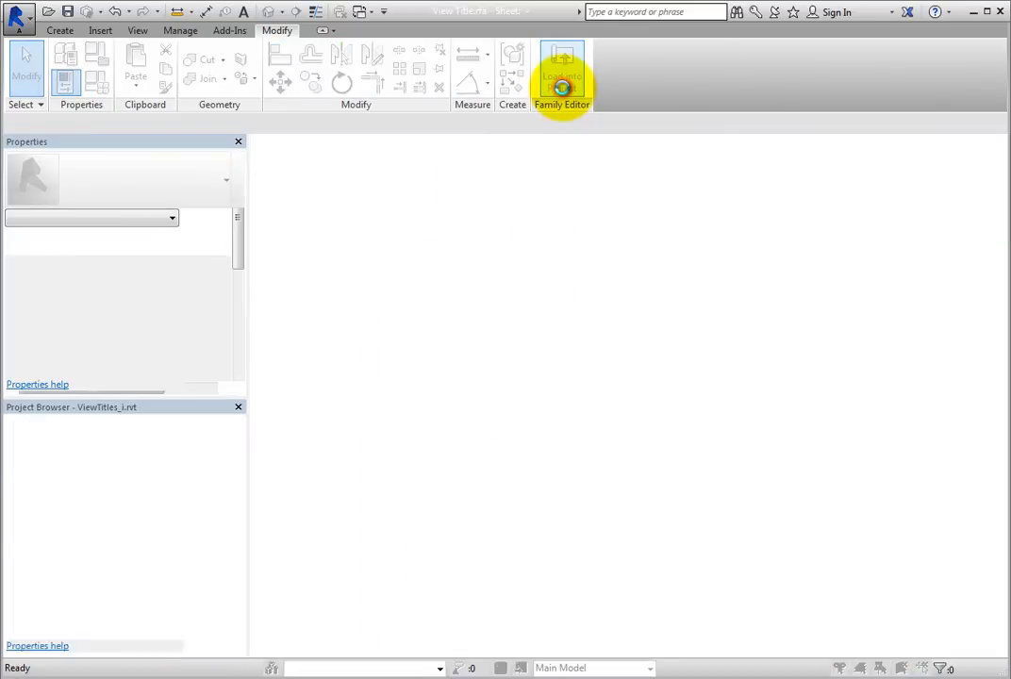
click(561, 71)
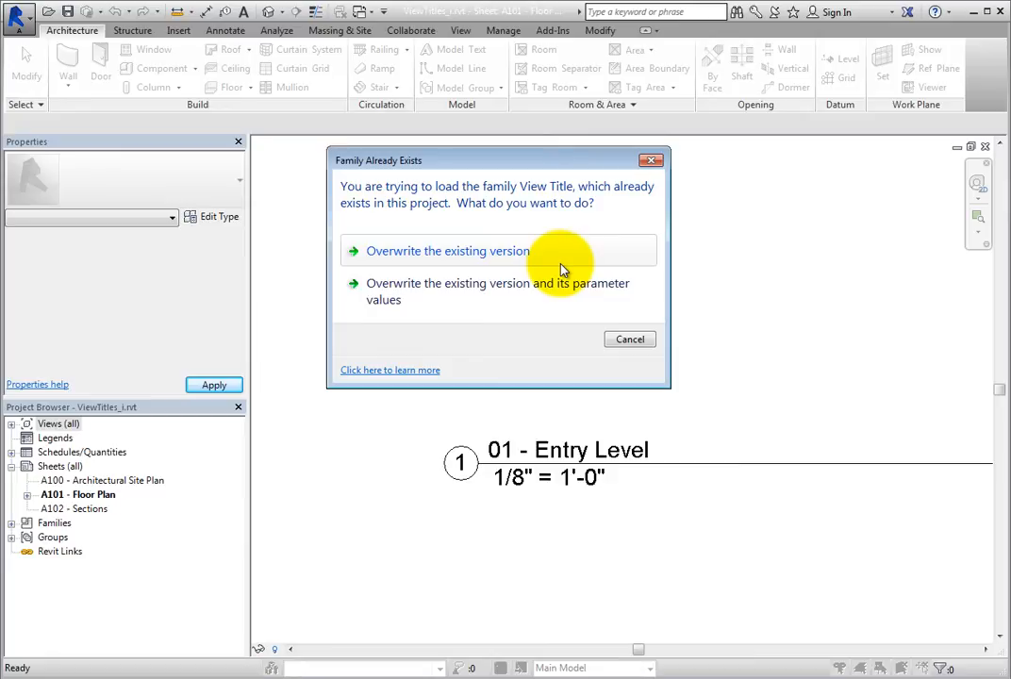
click(448, 250)
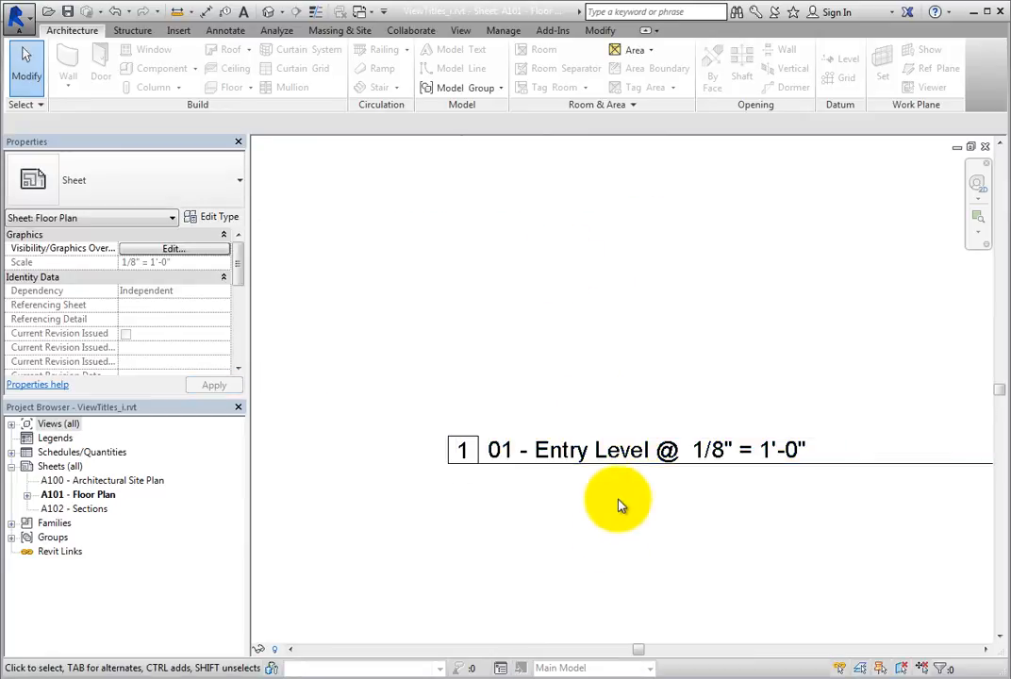
mouse_move(606, 547)
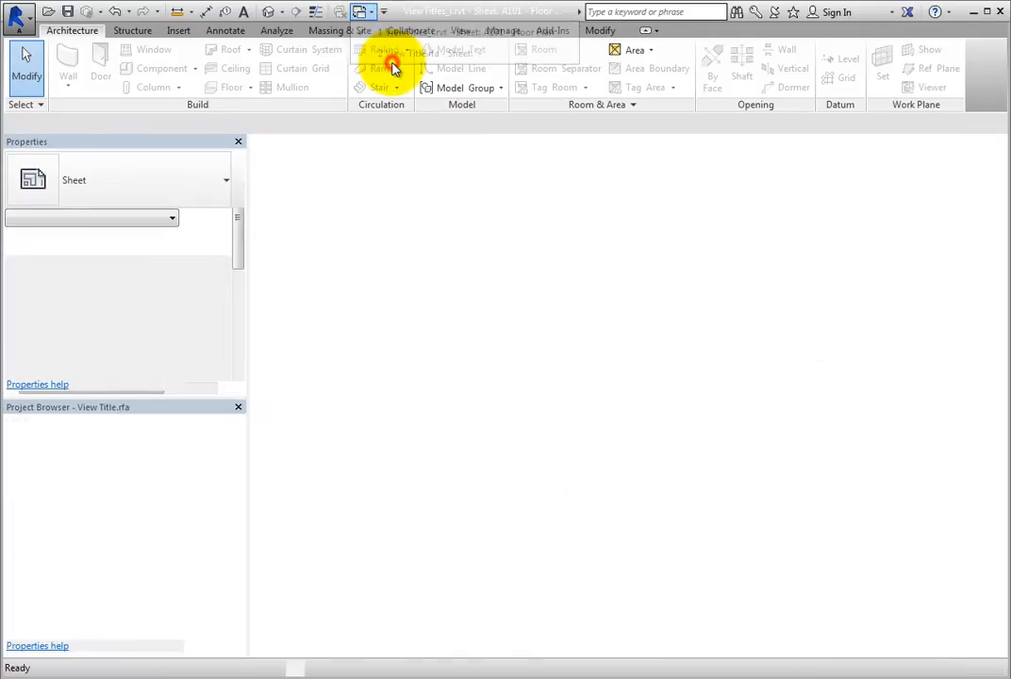
click(19, 17)
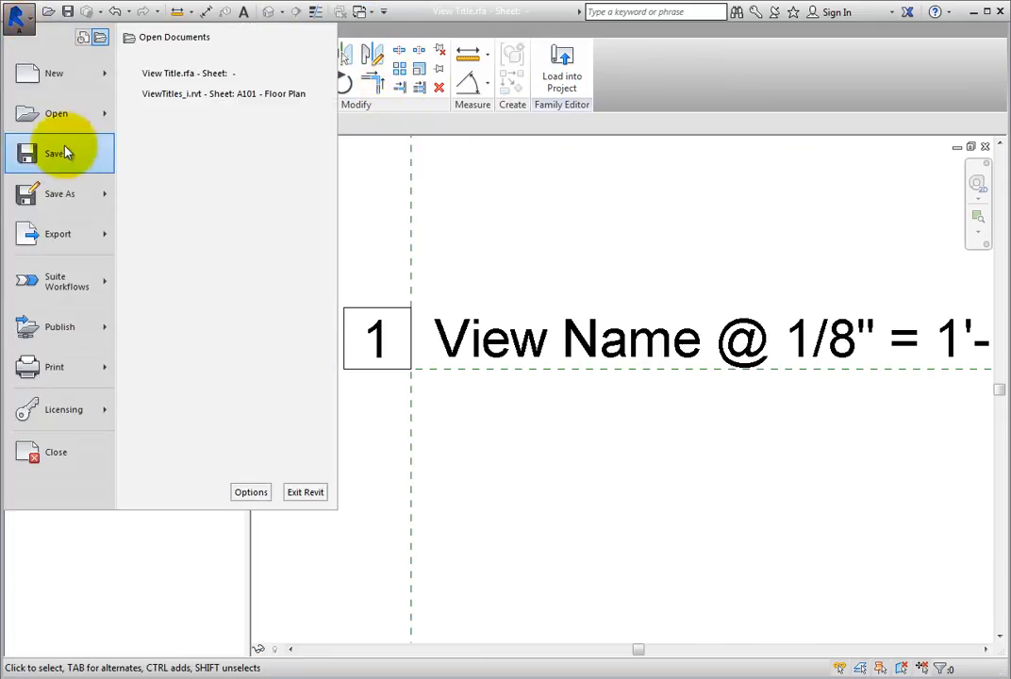